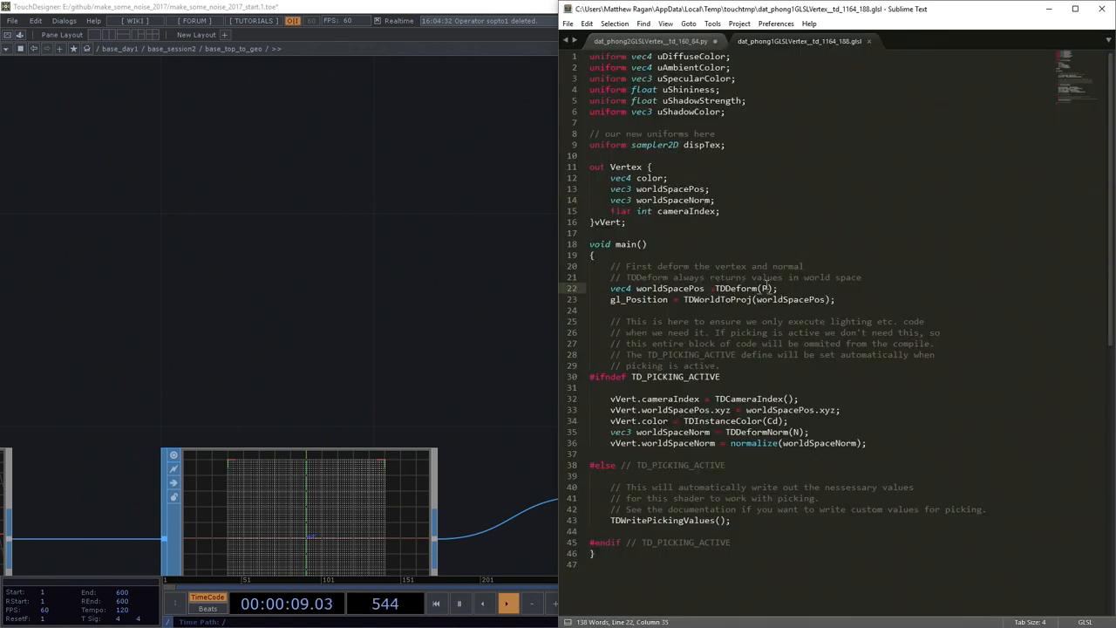
# Bring grid1, convert1 and the noise TOPs into view beside the shader editor.
pyautogui.doubleClick(766, 288)
pyautogui.write('float')
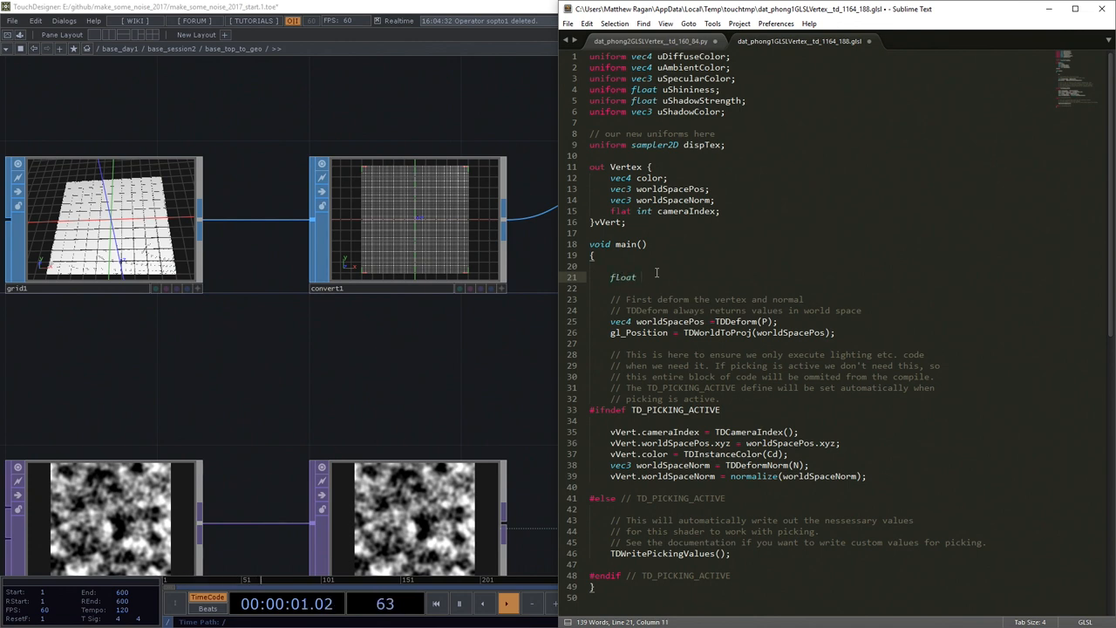
# Write 'float dispZ = texture( dispTex, uv[0].st )' inside main() of the vertex shader.
pyautogui.write('dispZ             =')
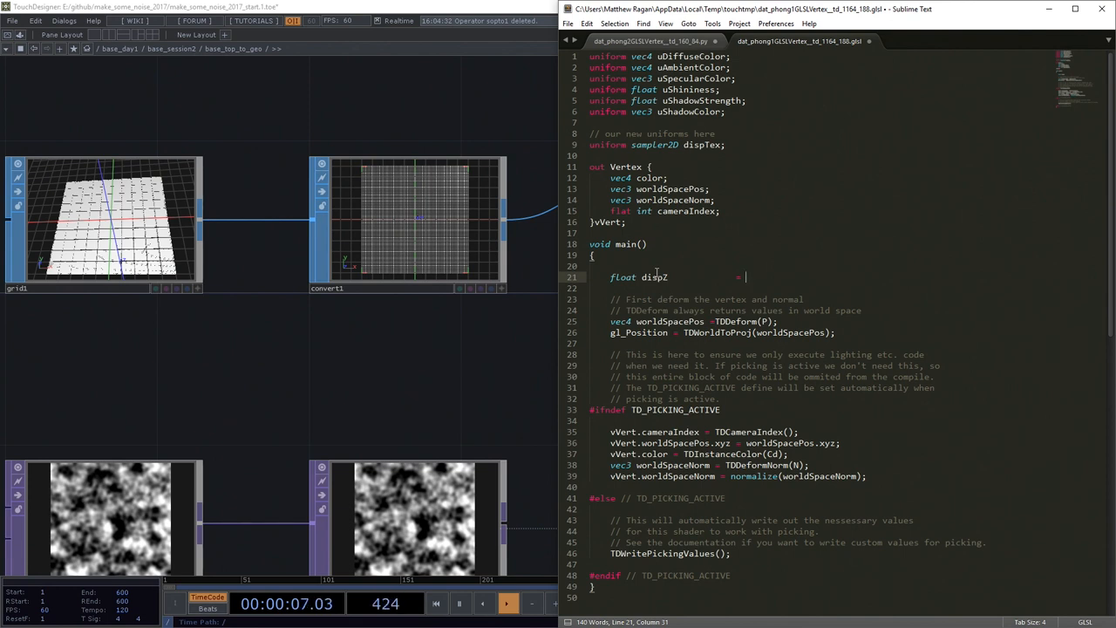
pyautogui.write('texture()')
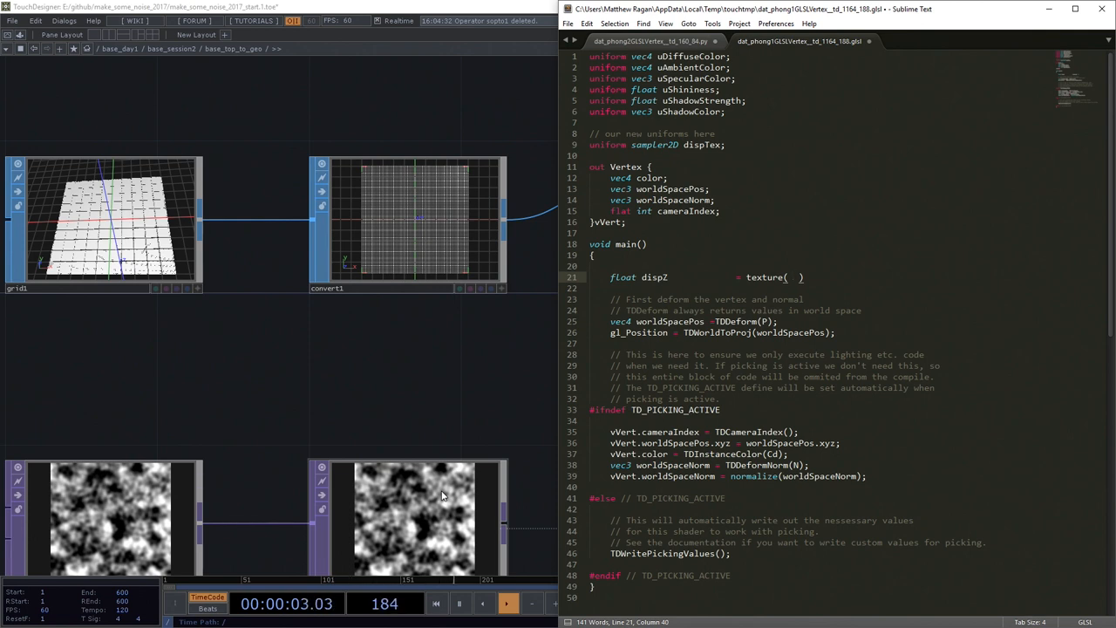
pyautogui.write('dispTex')
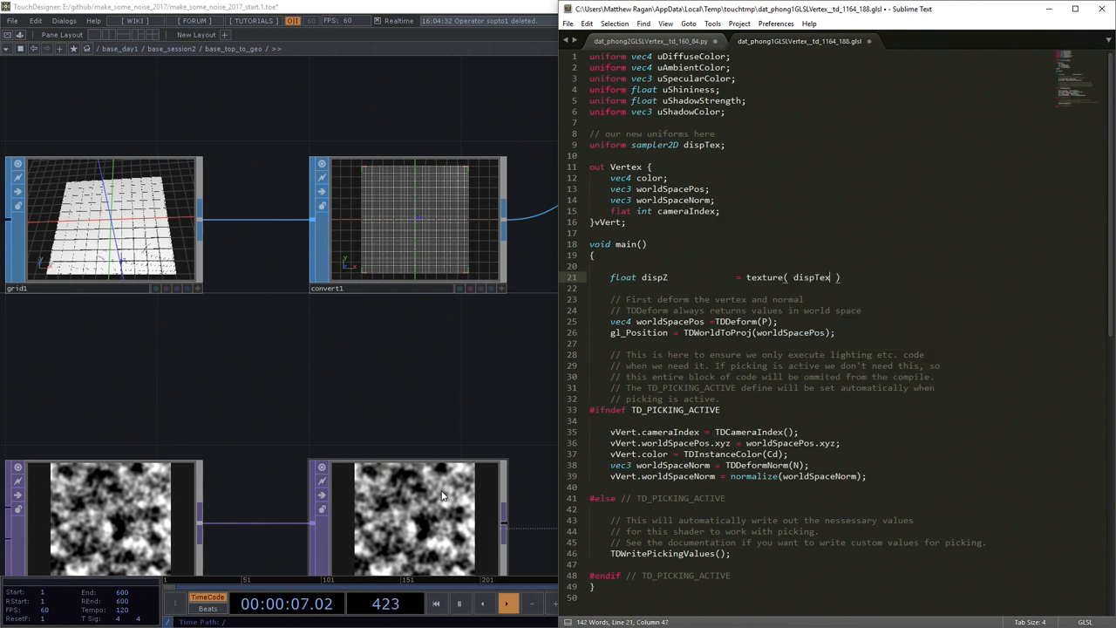
pyautogui.write(', uv')
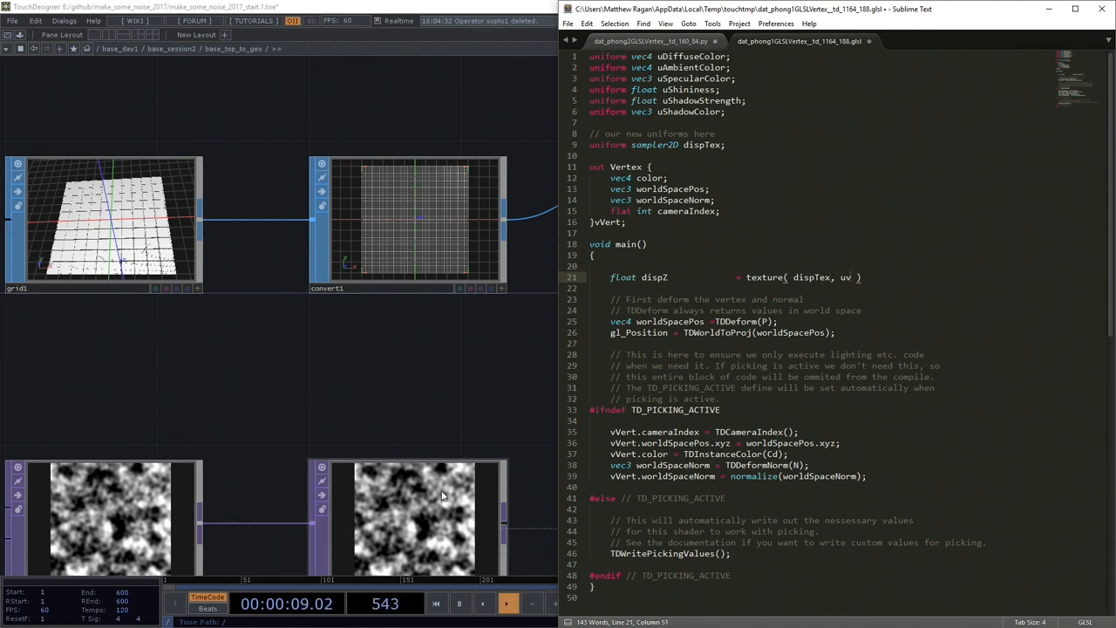
pyautogui.write('[0]')
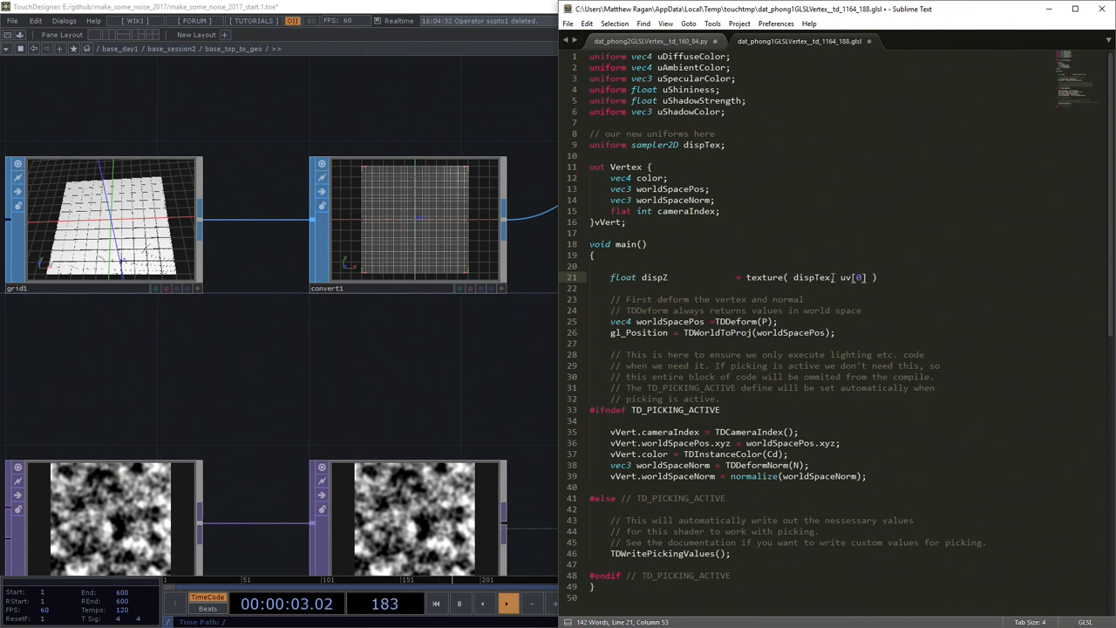
pyautogui.doubleClick(845, 277)
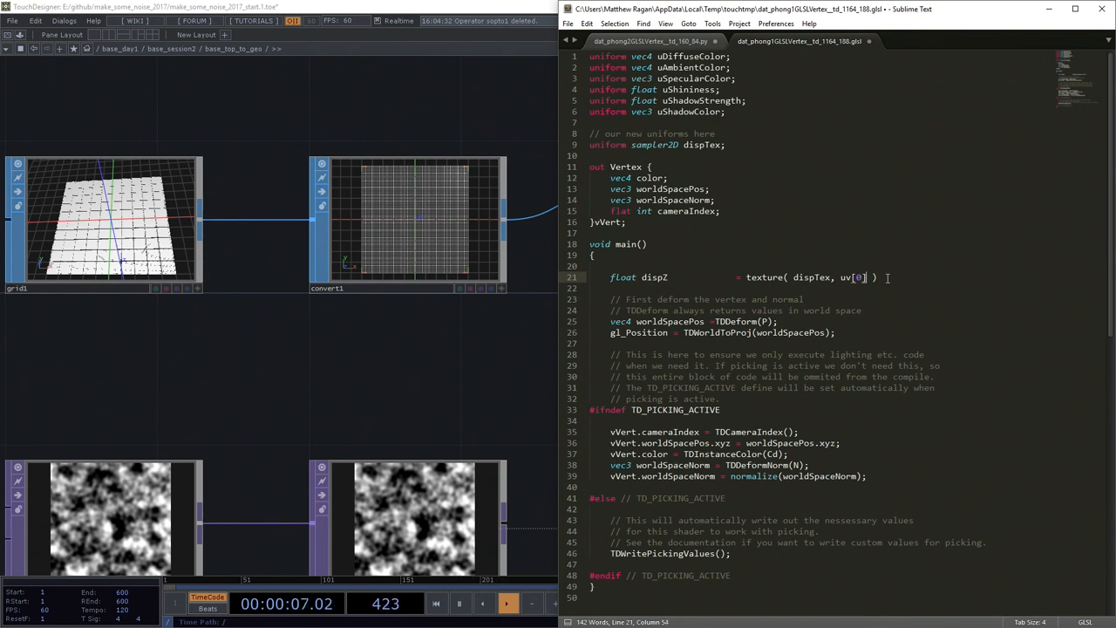
pyautogui.write('.st')
pyautogui.write('comm')
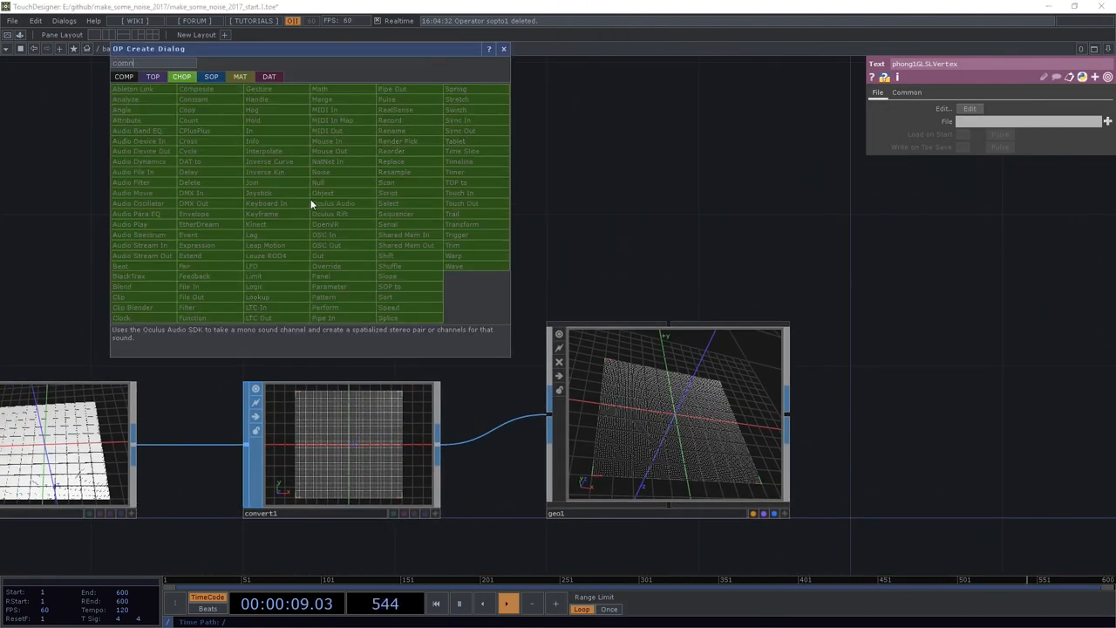
# Place a white constant1 TOP in the network via the OP Create Dialog.
pyautogui.click(154, 77)
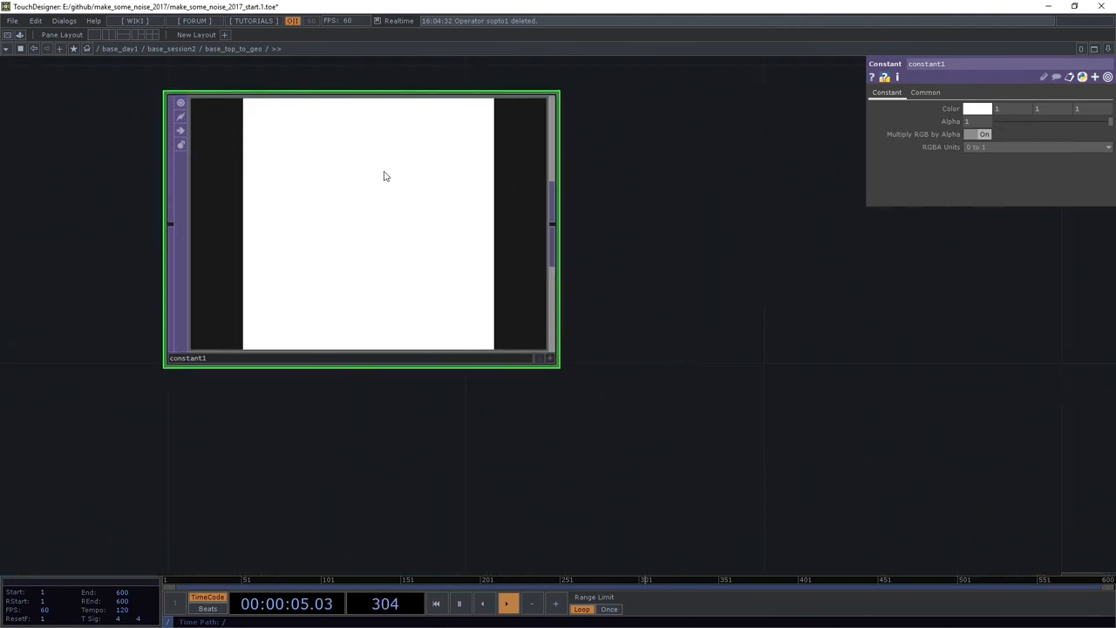
pyautogui.click(871, 108)
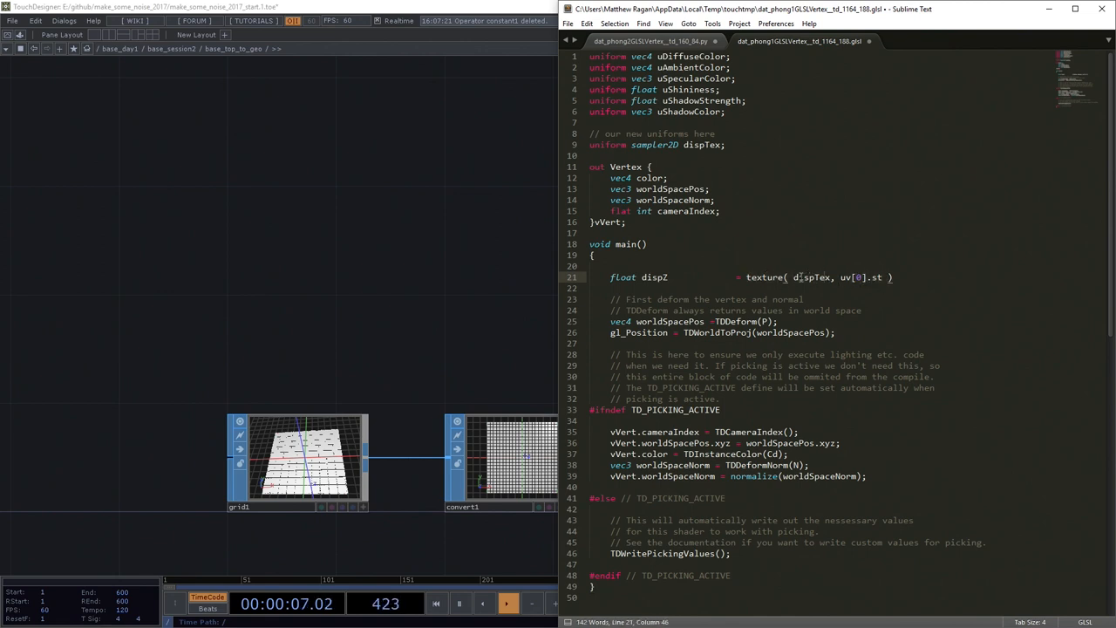
# End the dispZ line with '.r;' to keep only the red channel, and save the shader.
pyautogui.doubleClick(811, 278)
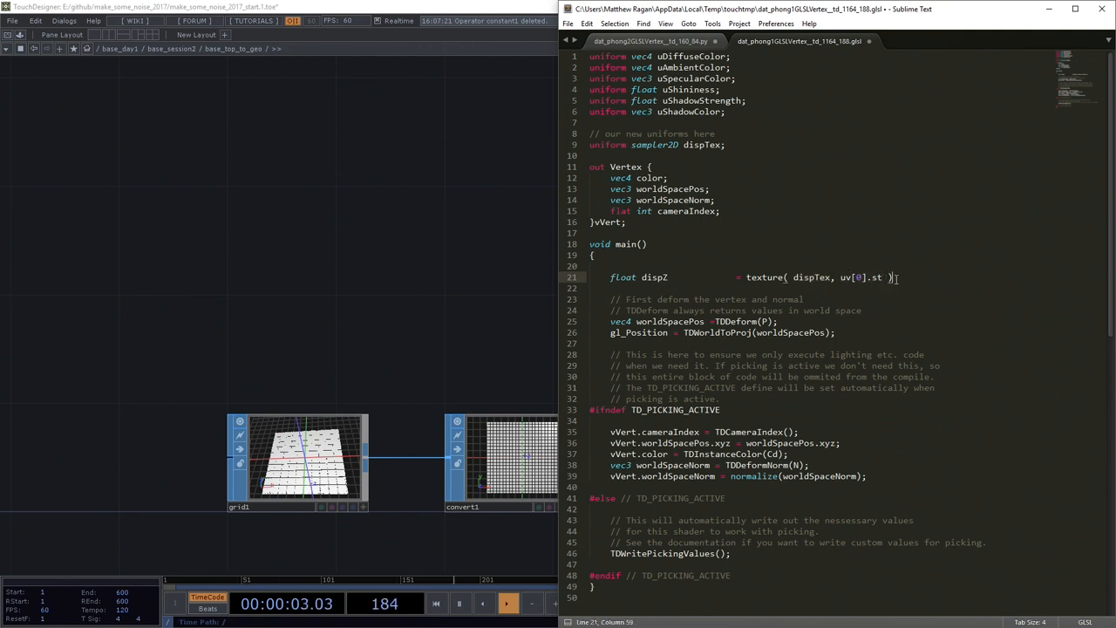
pyautogui.write('r')
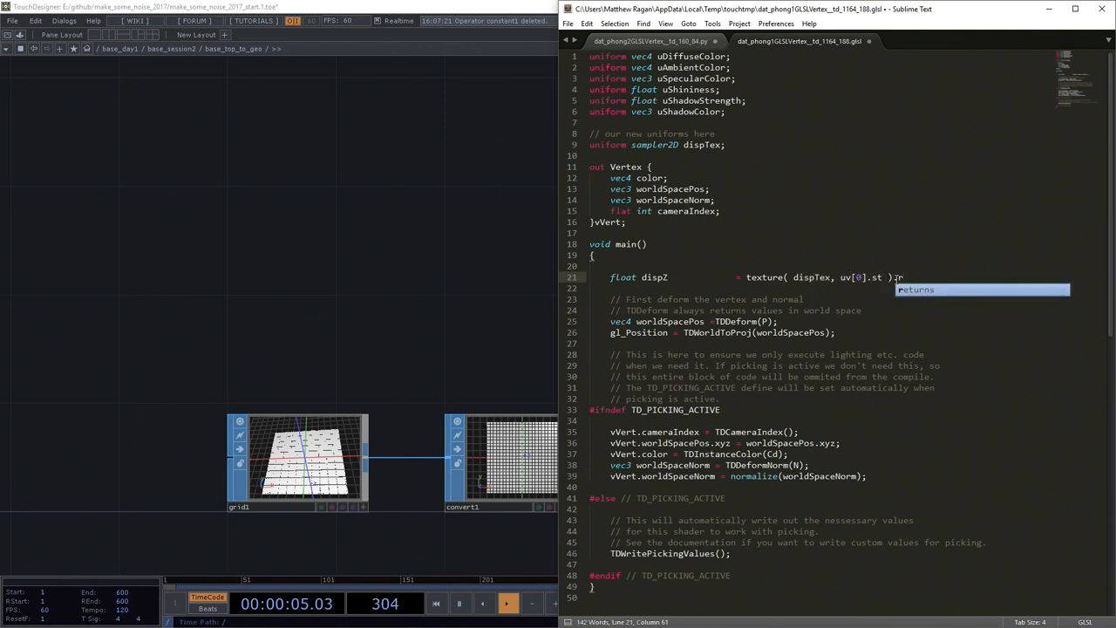
pyautogui.write('.r')
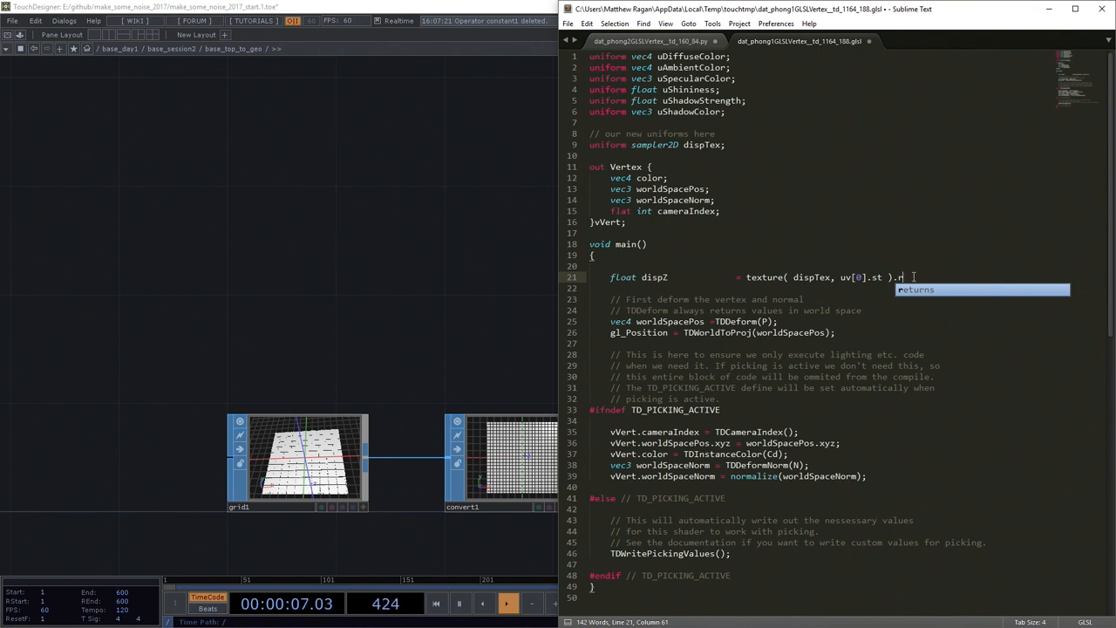
pyautogui.write(';')
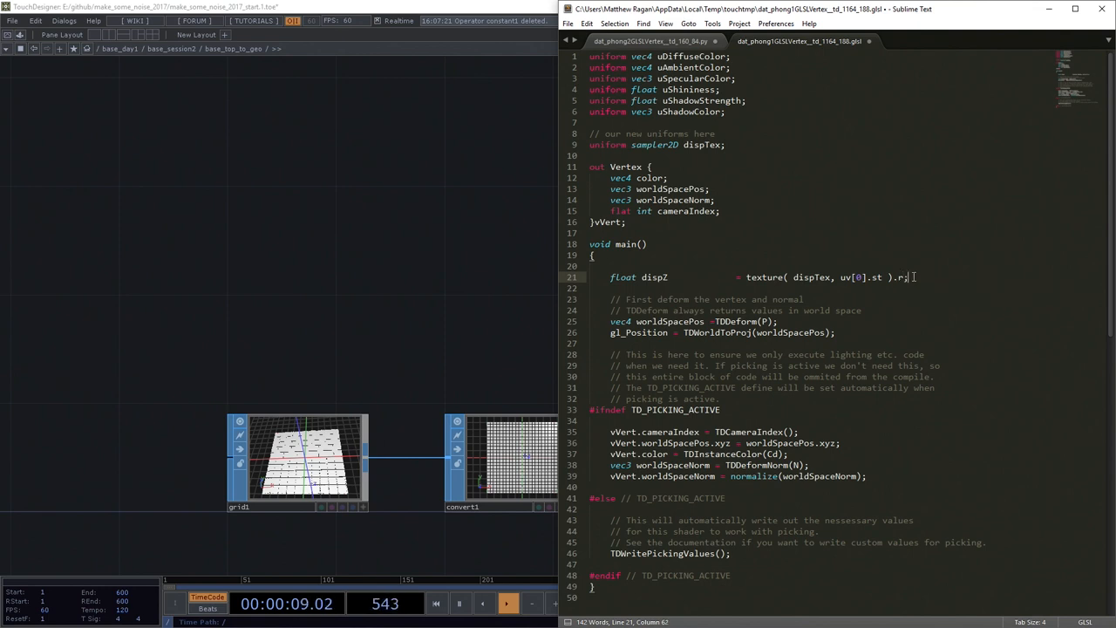
pyautogui.press('ctrl+s')
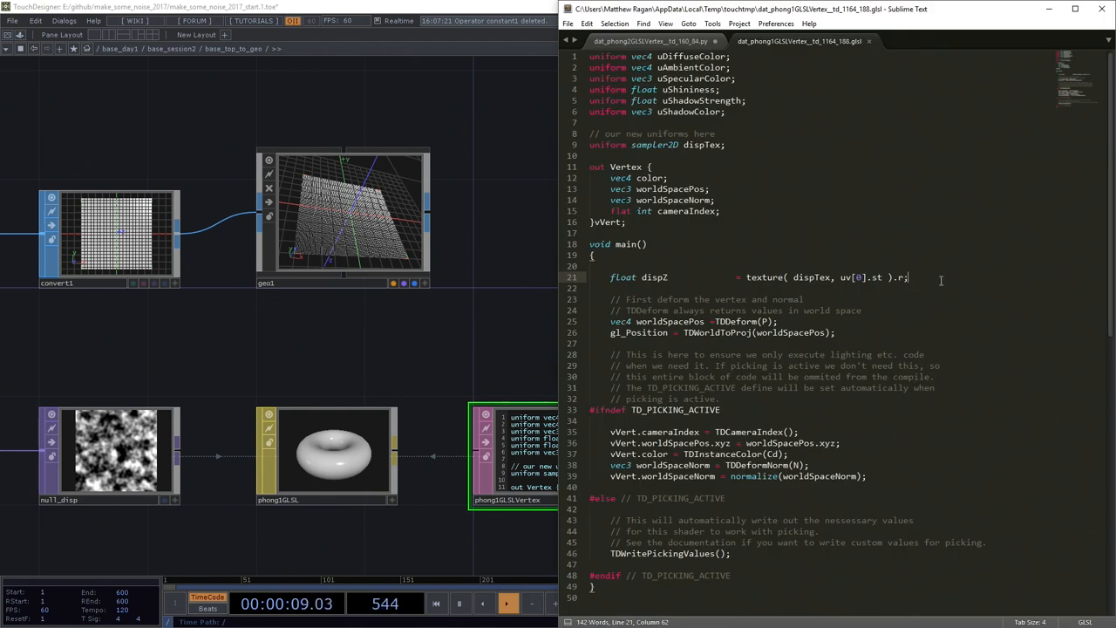
# Add 'vec3 newP = vec3( P.x, P.y, P.z - disp2 );' below the texture sample.
pyautogui.write('v')
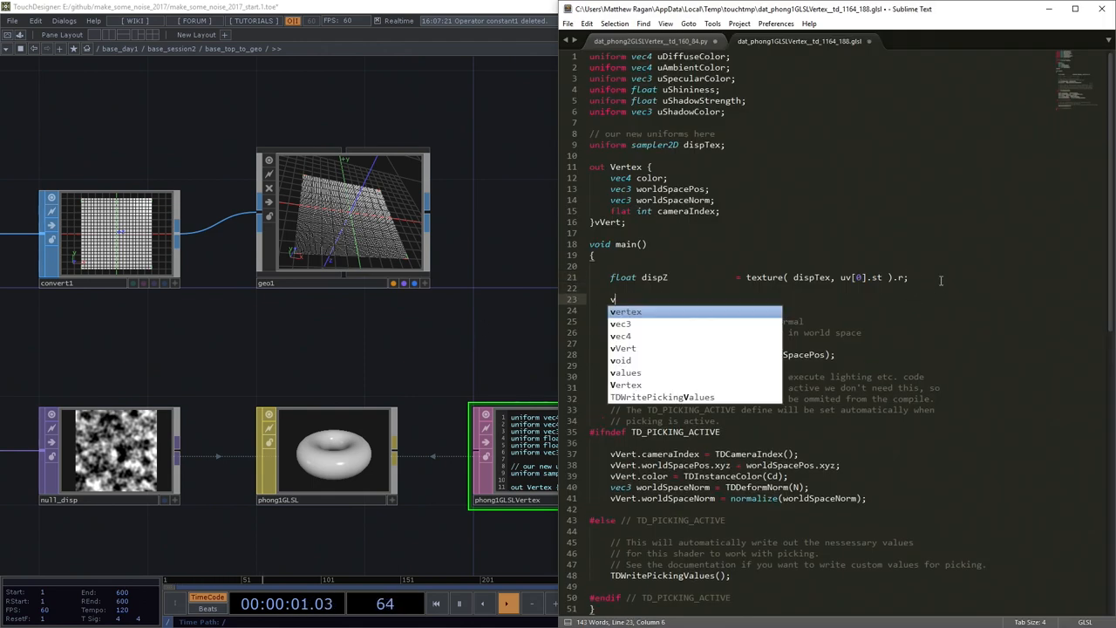
pyautogui.write('ec2')
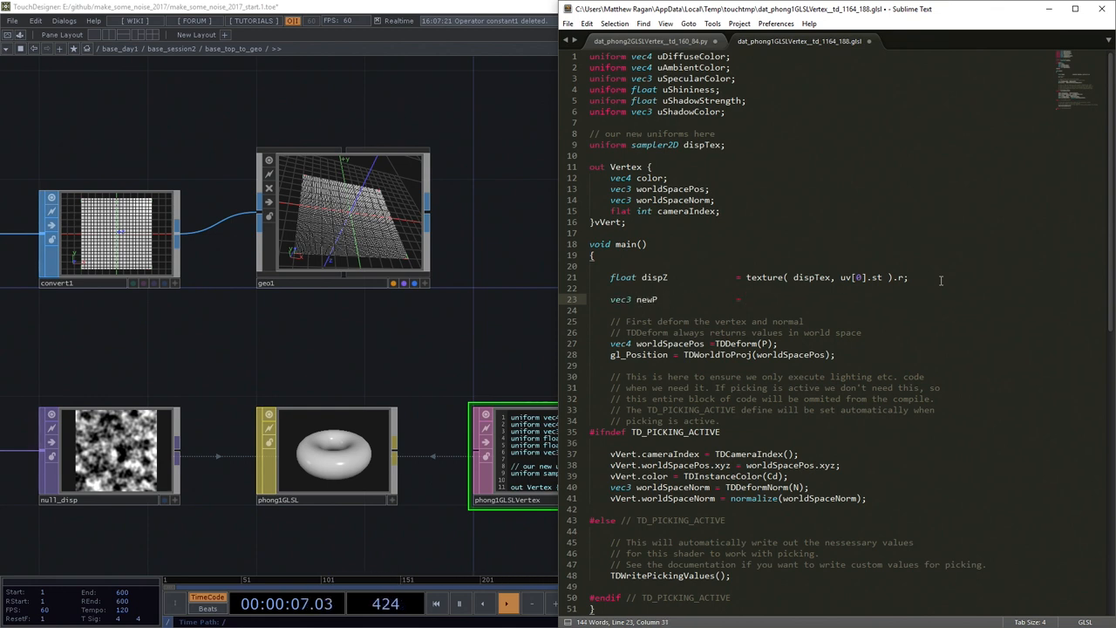
pyautogui.write('vec3()')
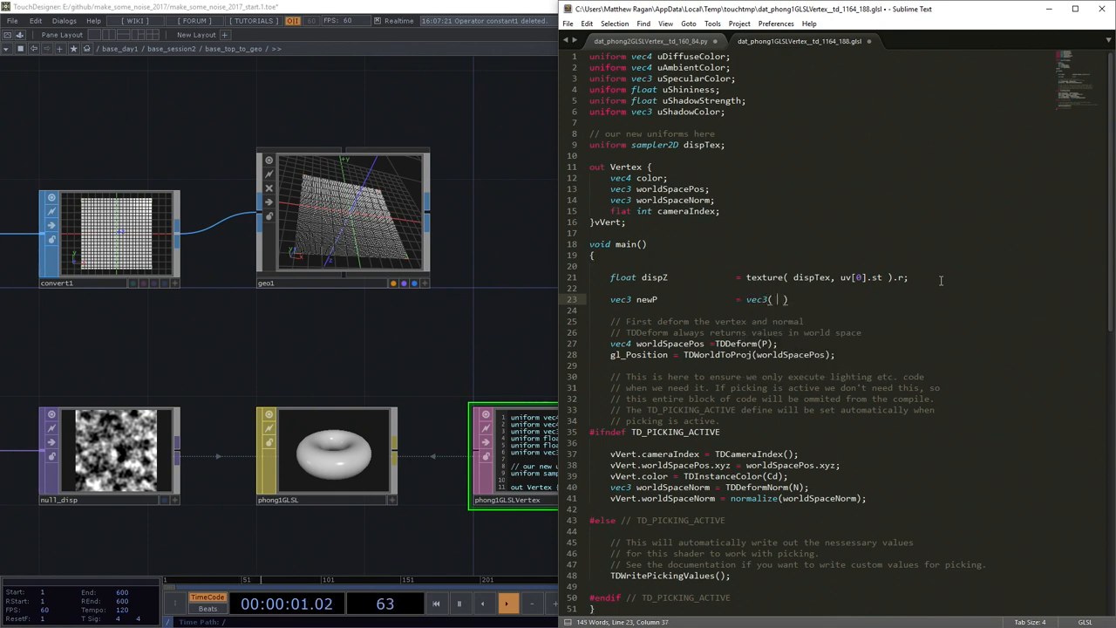
pyautogui.write('P.z')
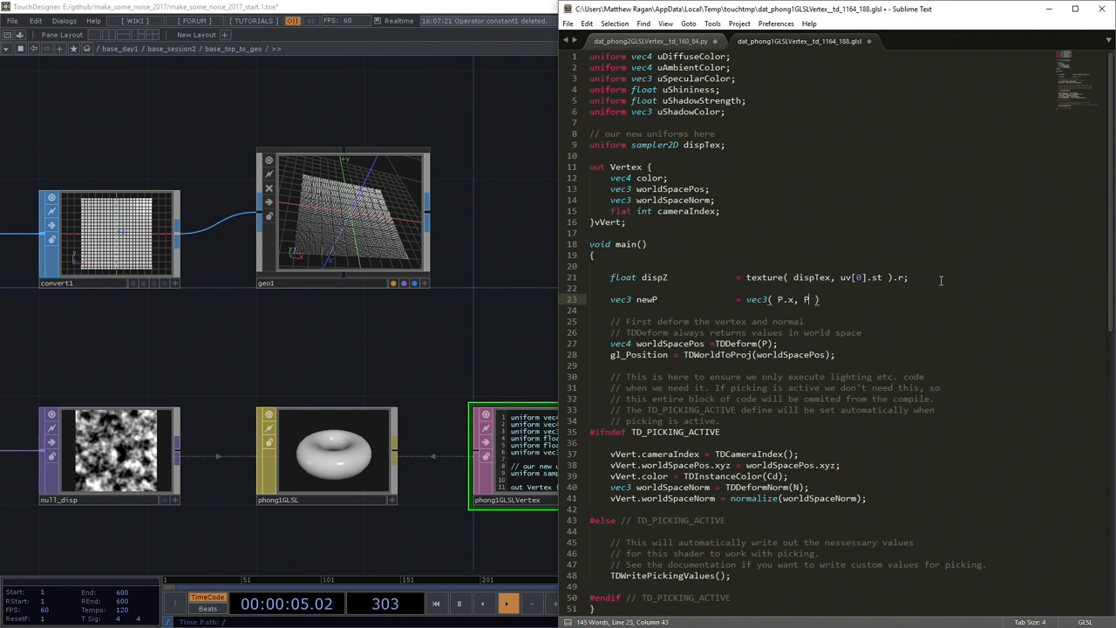
pyautogui.write('.y, P.z')
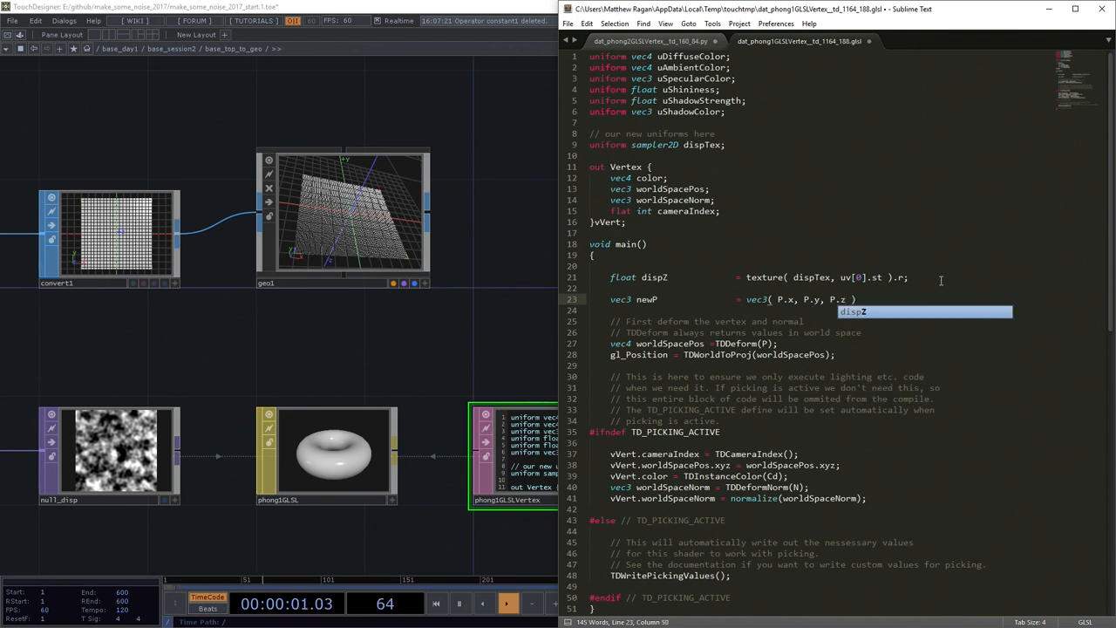
pyautogui.write('dispZ')
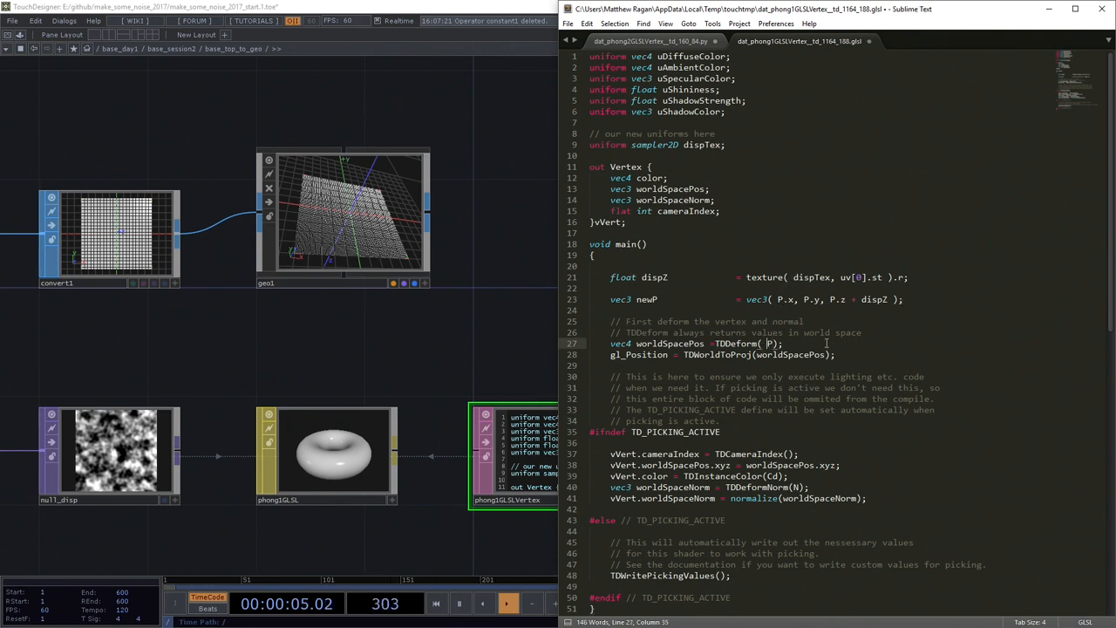
# Pass newP instead of P into TDDeform( ) for worldSpacePos and save.
pyautogui.write('newP')
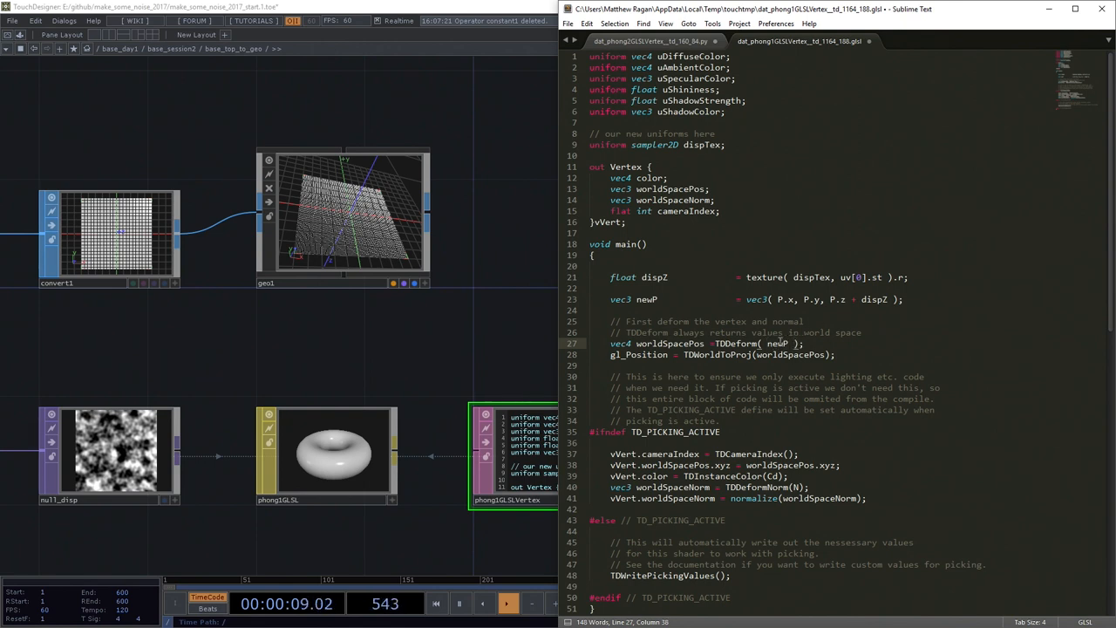
pyautogui.click(729, 310)
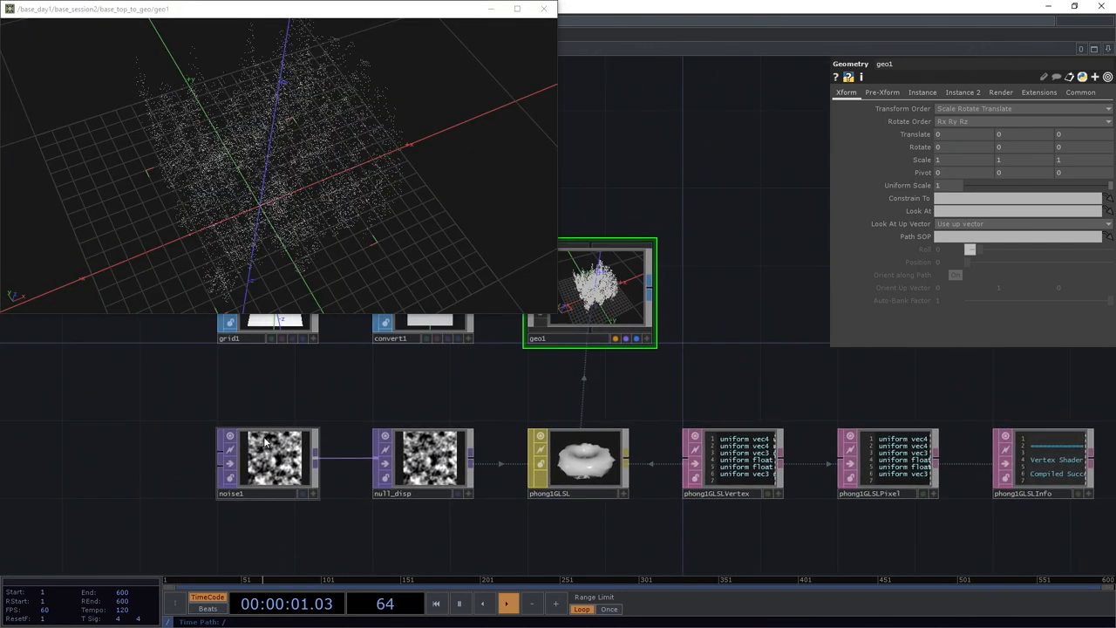
# Select phongGLSL, show its Vectors page and name a uniform dispScale.
pyautogui.click(266, 457)
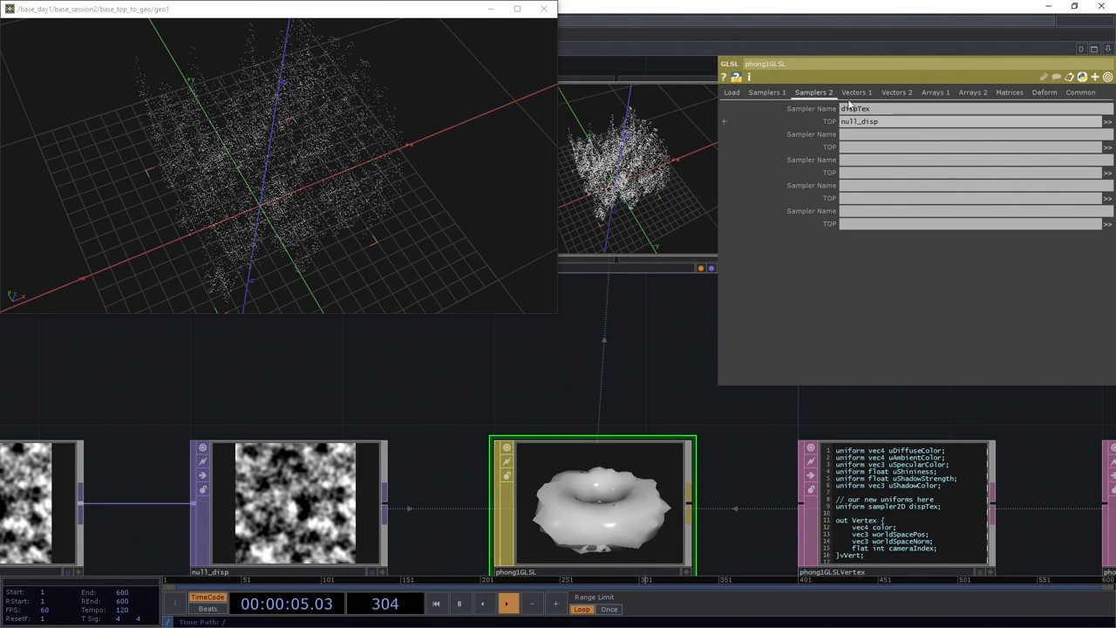
pyautogui.click(896, 91)
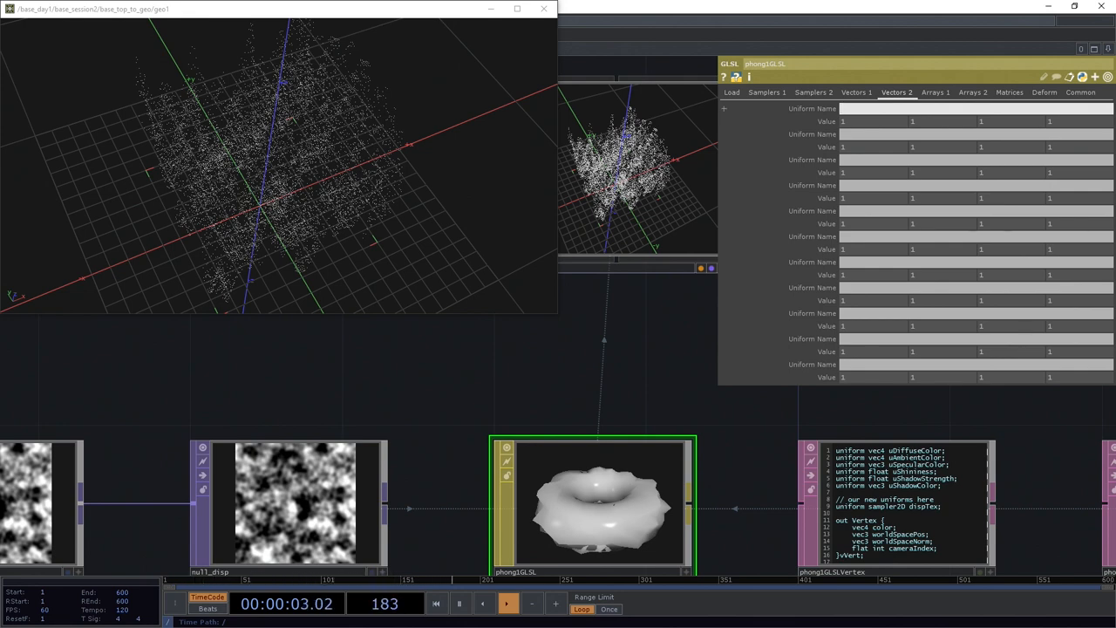
pyautogui.write('dispScale')
pyautogui.click(905, 513)
pyautogui.write('uniform')
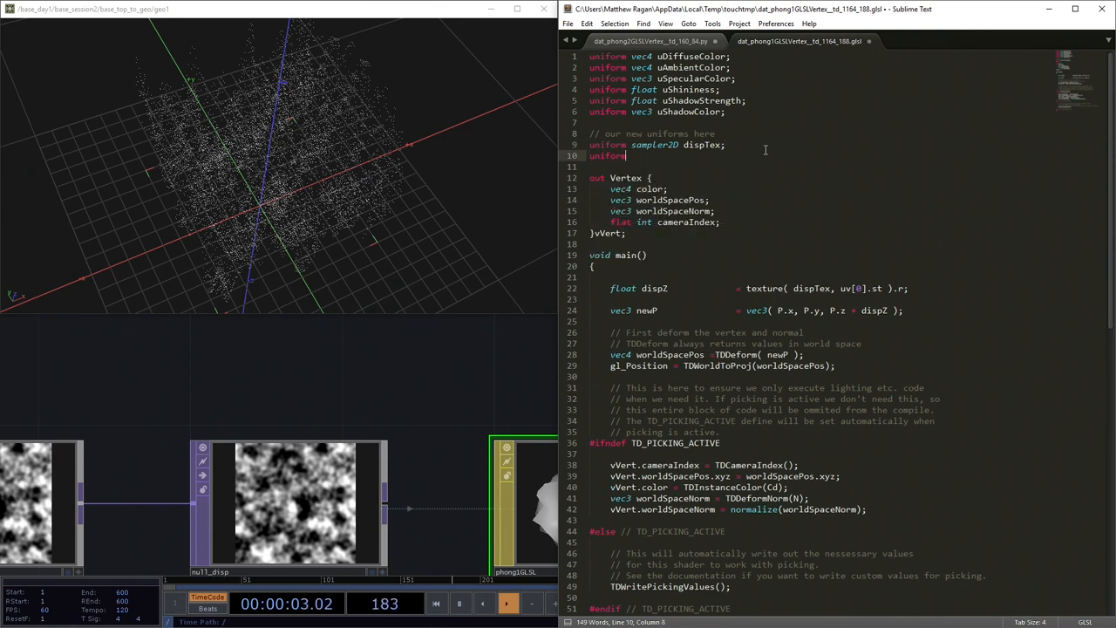
# Declare 'uniform float dispScale;' and multiply the sampled displacement by dispScale.
pyautogui.write('float')
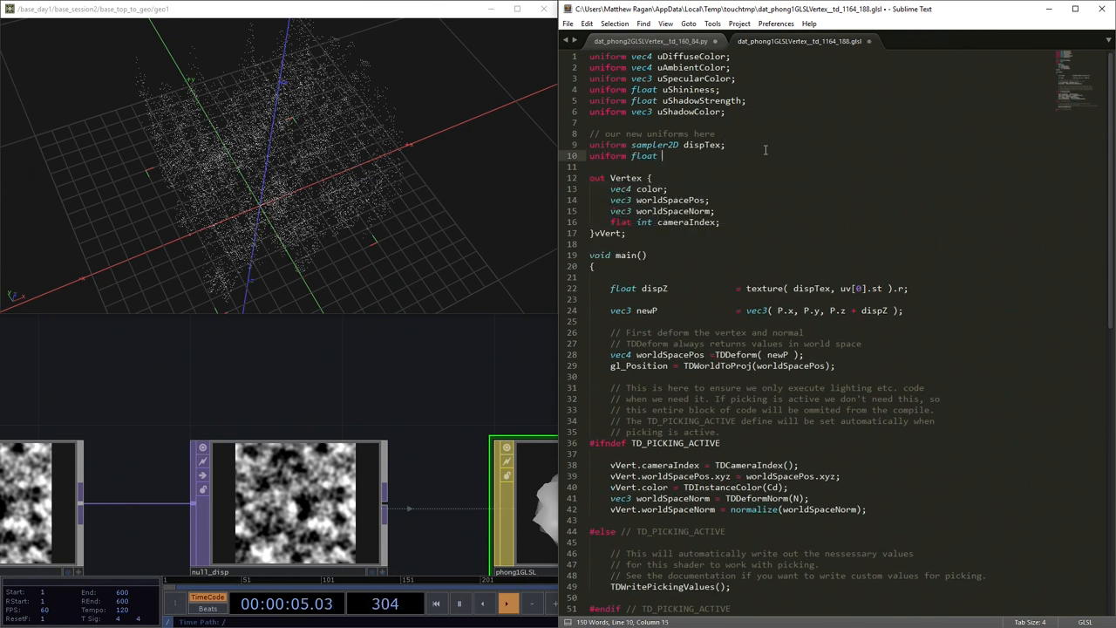
pyautogui.write('disp')
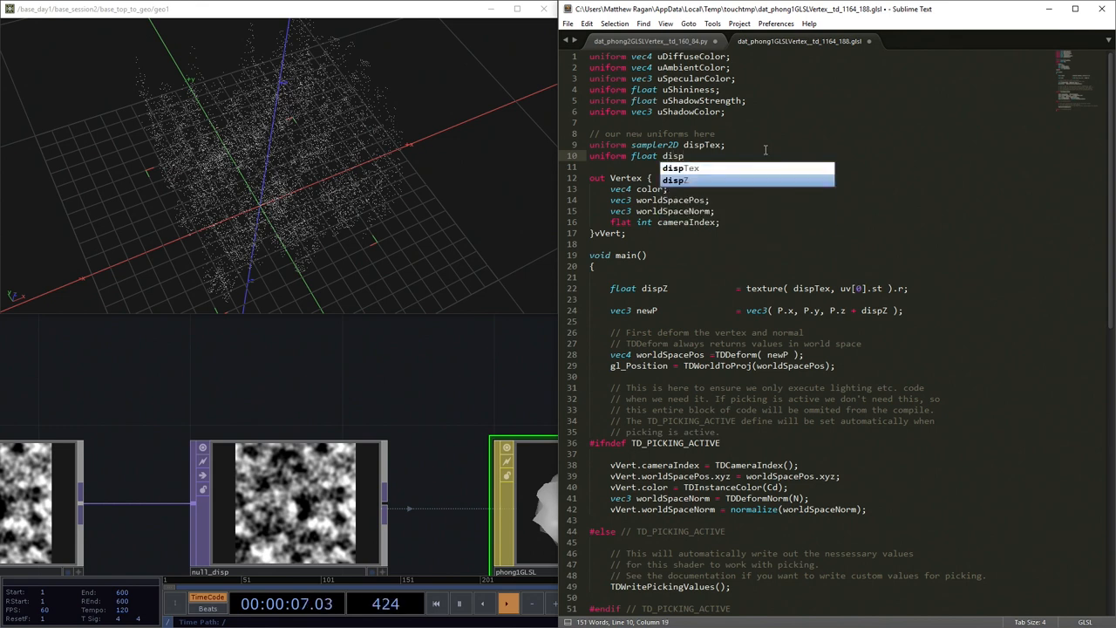
pyautogui.write('Scale;')
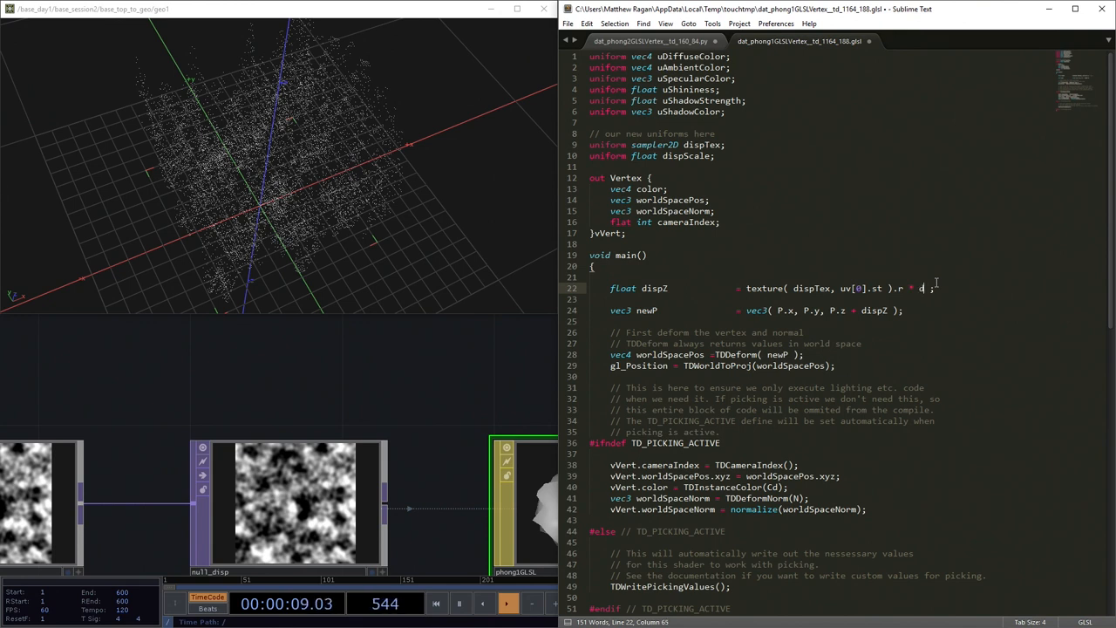
pyautogui.write('ispScale')
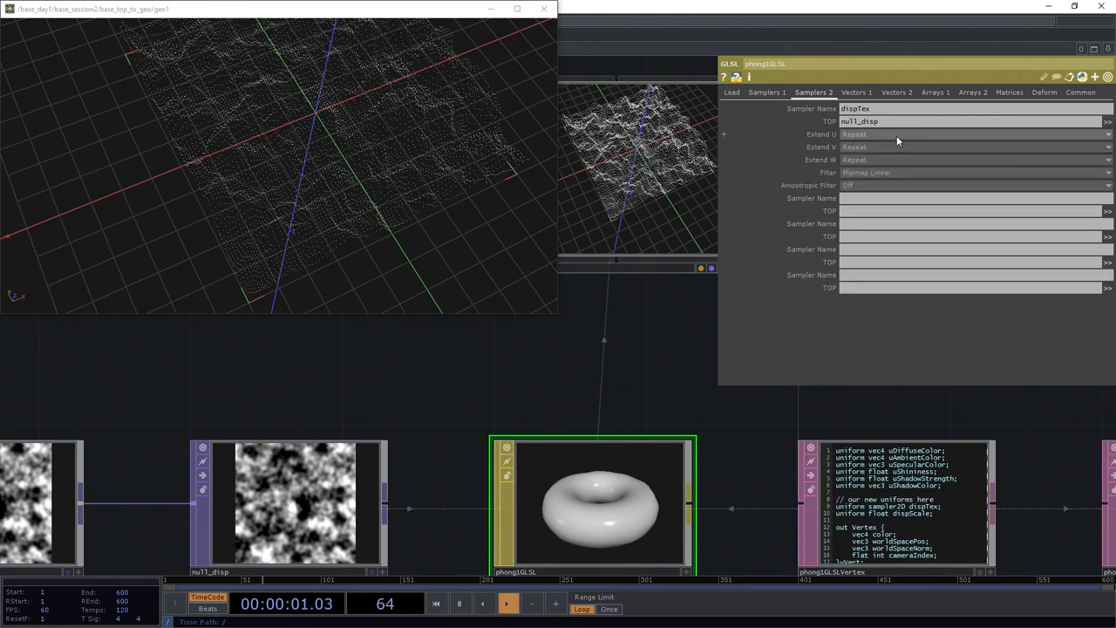
# Change the Extend U and Extend V modes of dispTex on phongGLSL's Samplers 1 page.
pyautogui.click(973, 135)
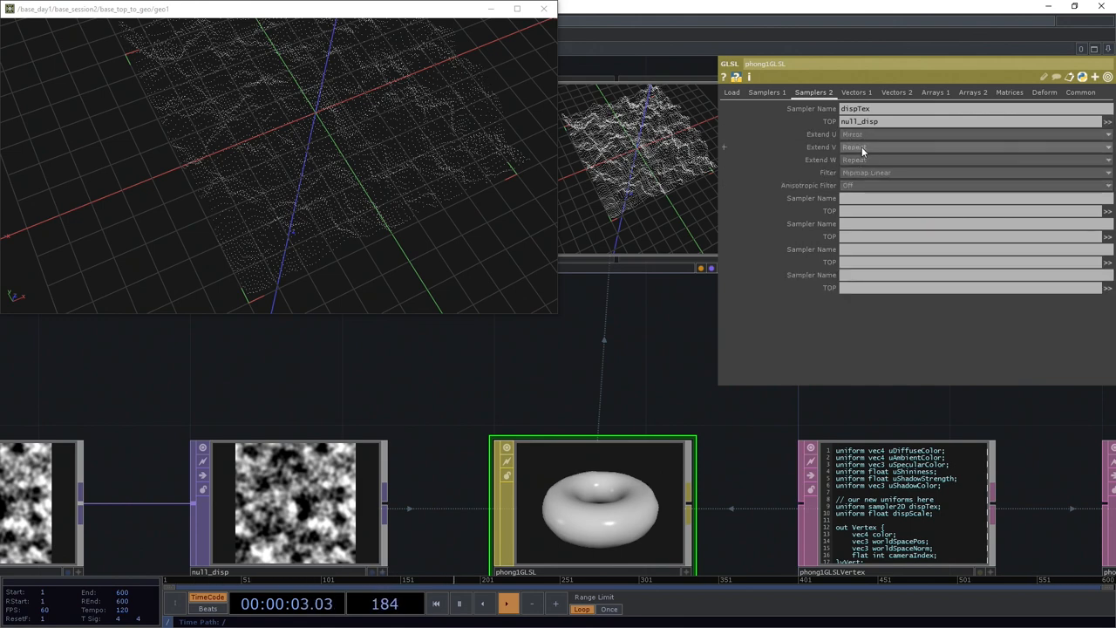
pyautogui.click(973, 146)
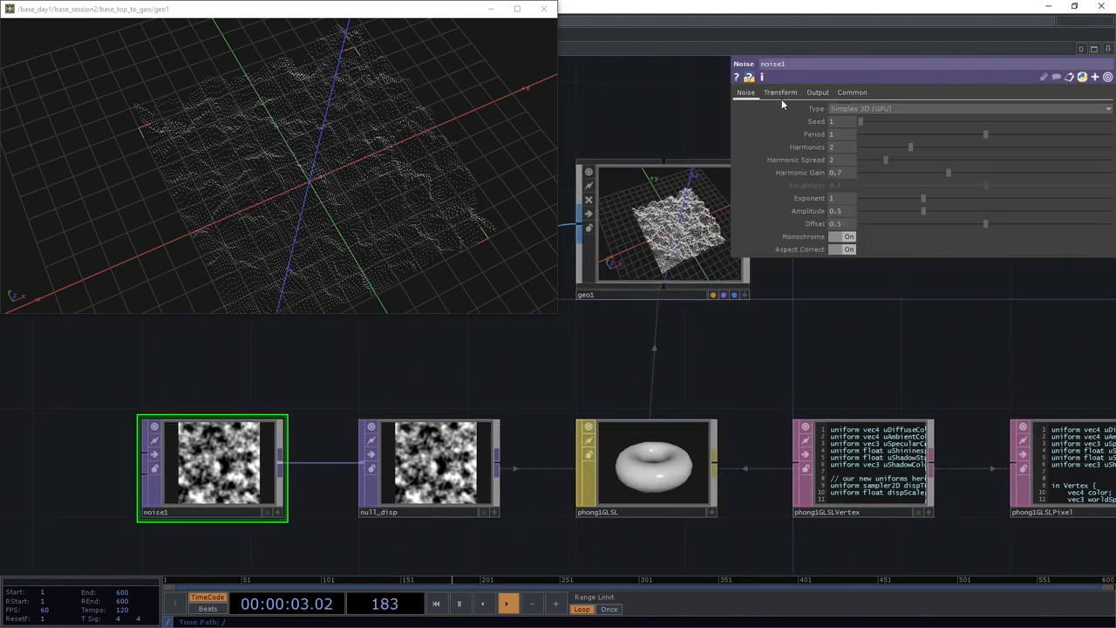
# Show noise1's parameters on its Noise page.
pyautogui.click(779, 91)
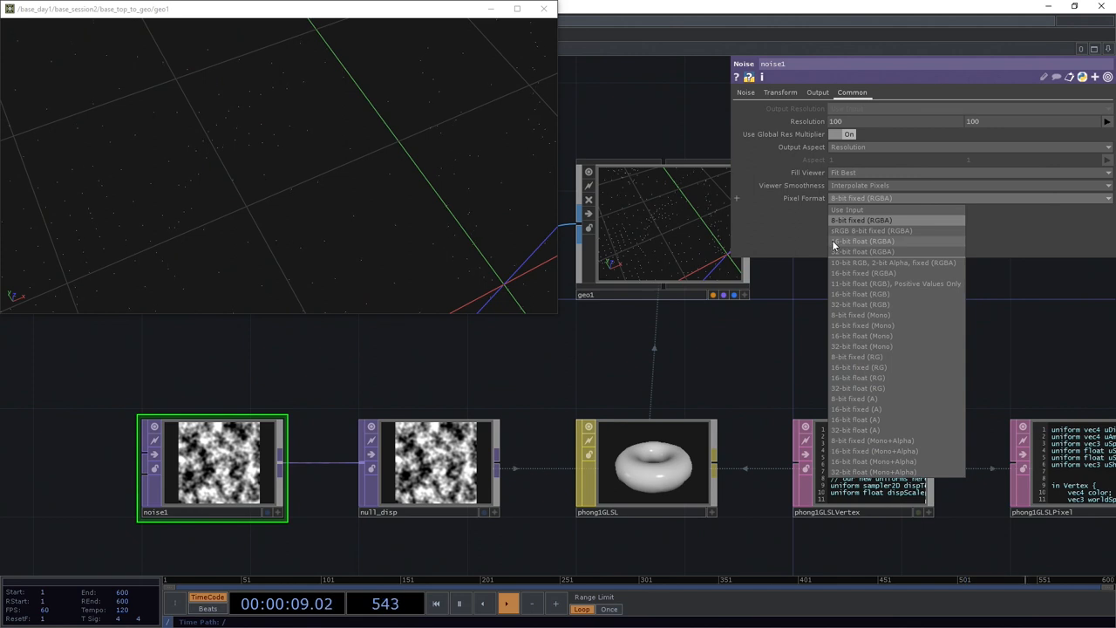
# Set noise1 to 32-bit float pixel format and drive Translate X with absTime.seconds*0.1.
pyautogui.click(861, 240)
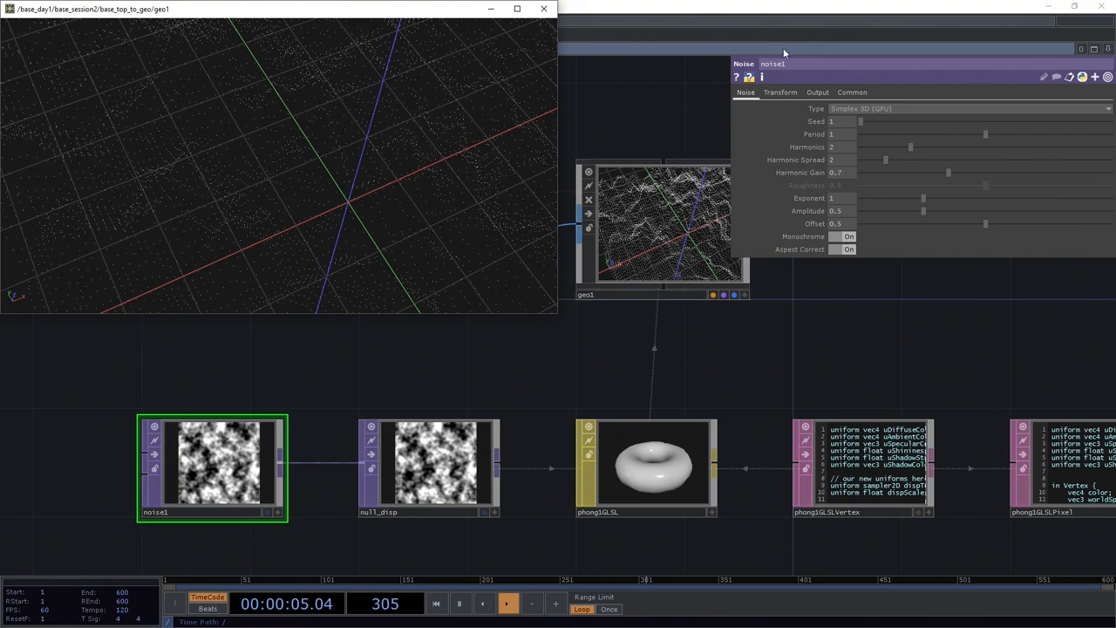
pyautogui.click(779, 92)
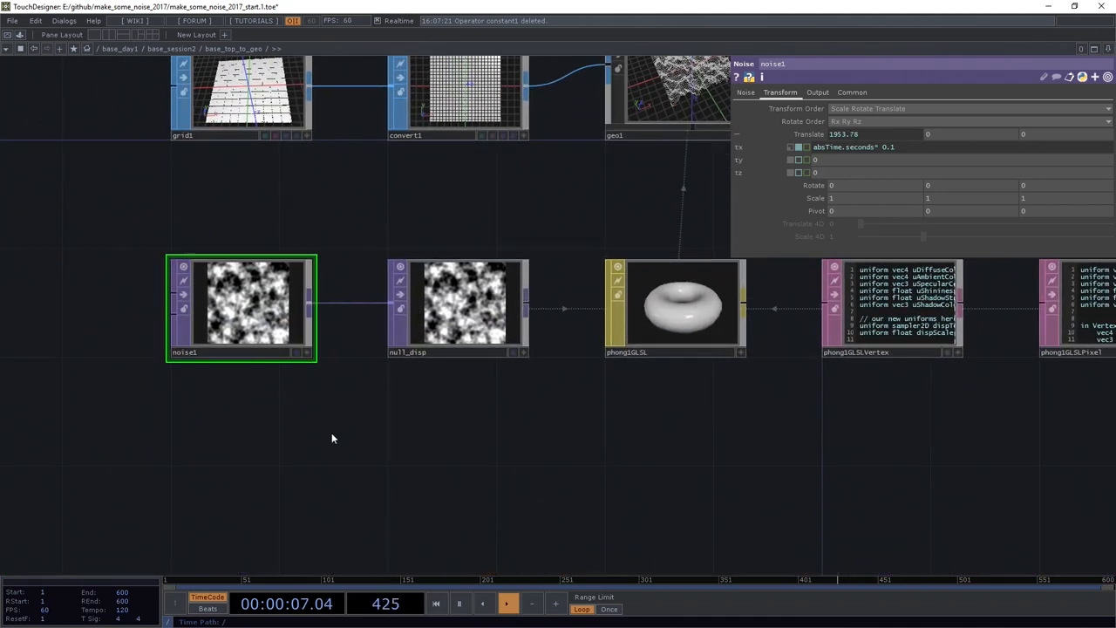
# Add a Movie File In TOP with the banana image followed by a Fit TOP, reviewing its fit and resolution settings.
pyautogui.write('movi')
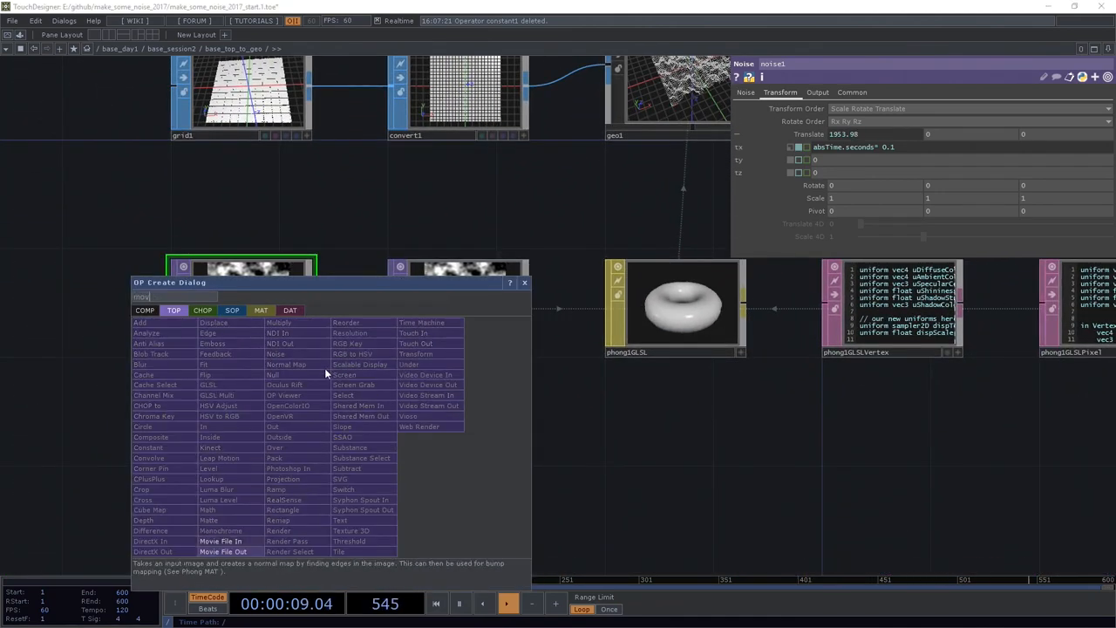
pyautogui.click(220, 540)
pyautogui.write('fit')
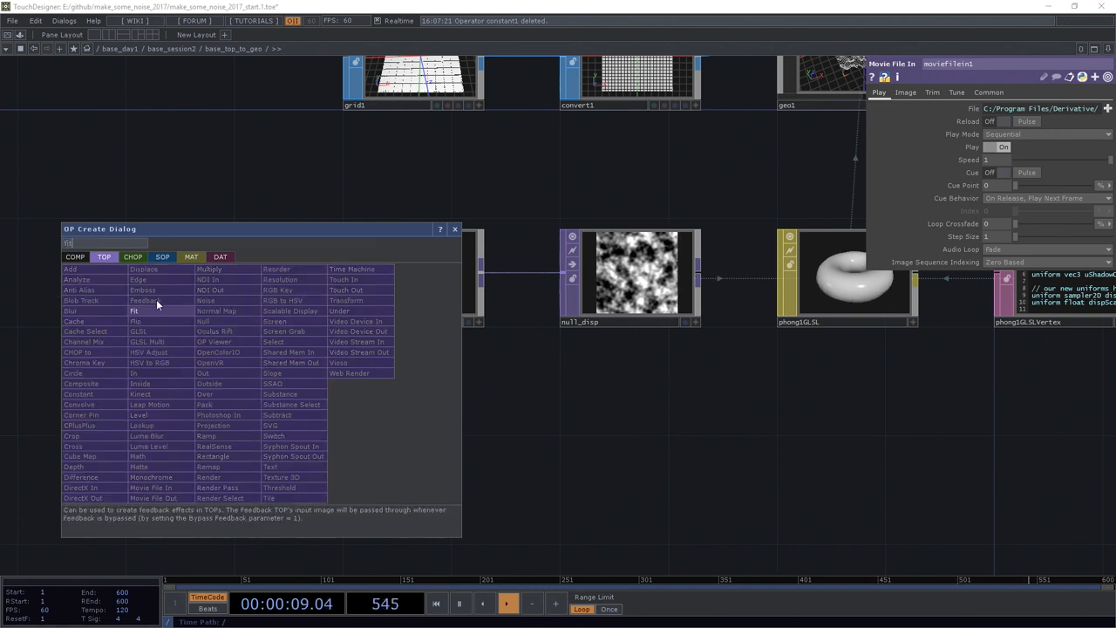
pyautogui.click(133, 310)
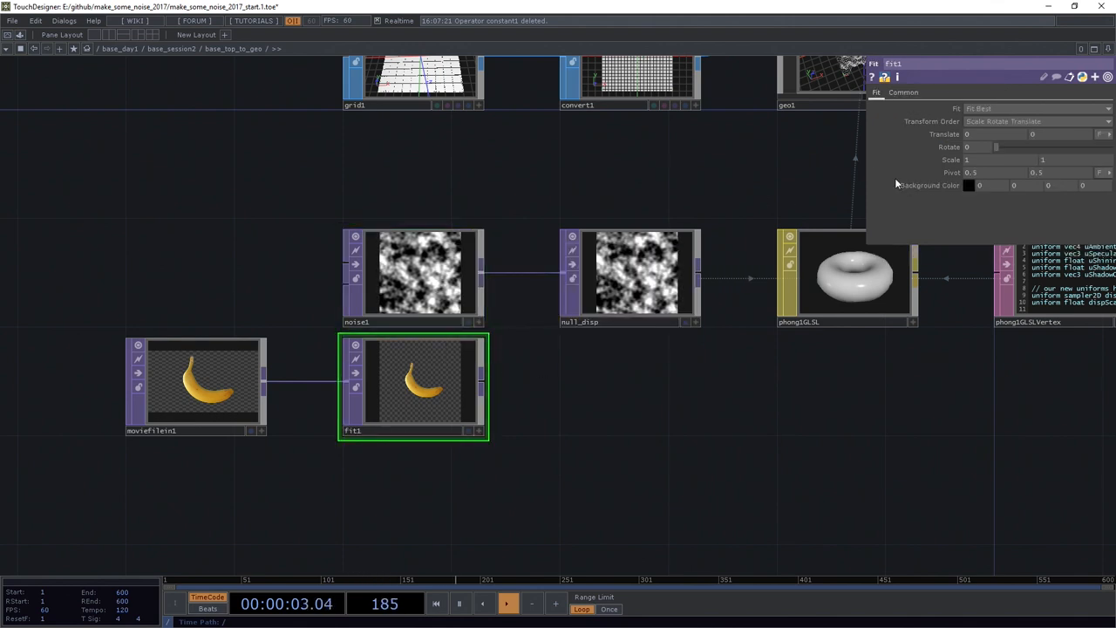
pyautogui.click(903, 92)
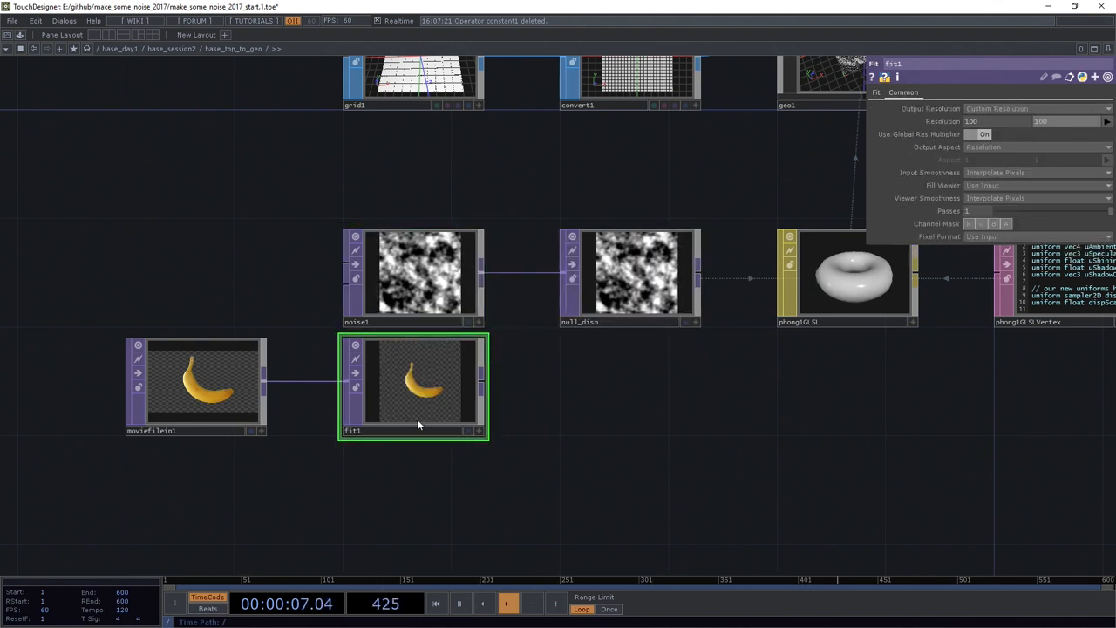
pyautogui.click(876, 93)
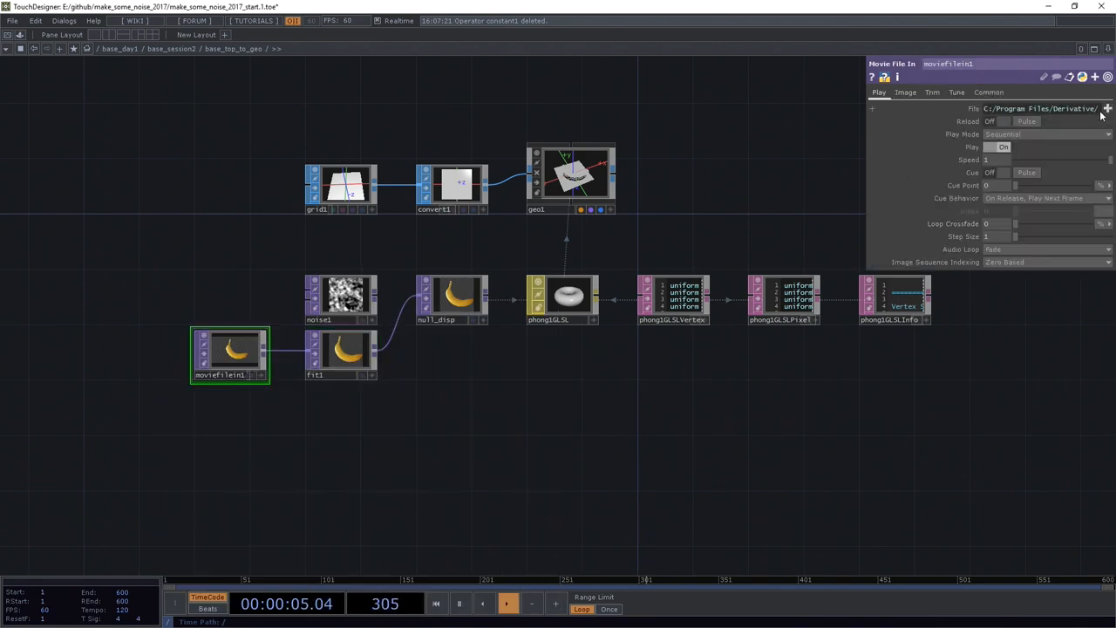
# Change moviefilein1's file from the banana image to a video clip of people.
pyautogui.click(1107, 108)
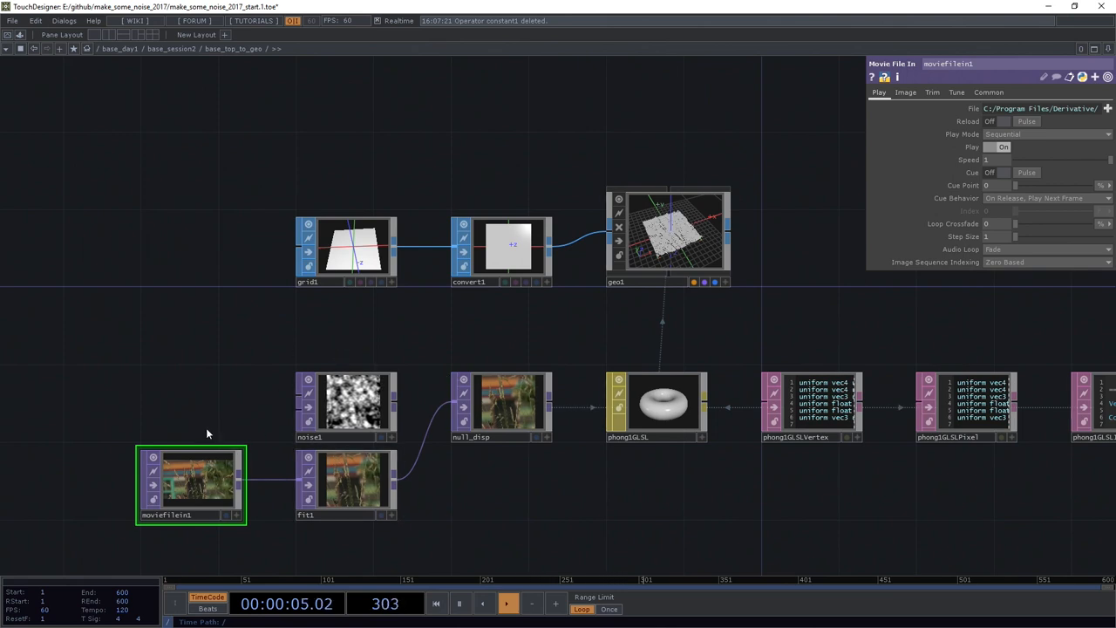
# Raise grid1's rows and columns and reconnect noise1 to null_disp for a denser displaced surface.
pyautogui.click(345, 251)
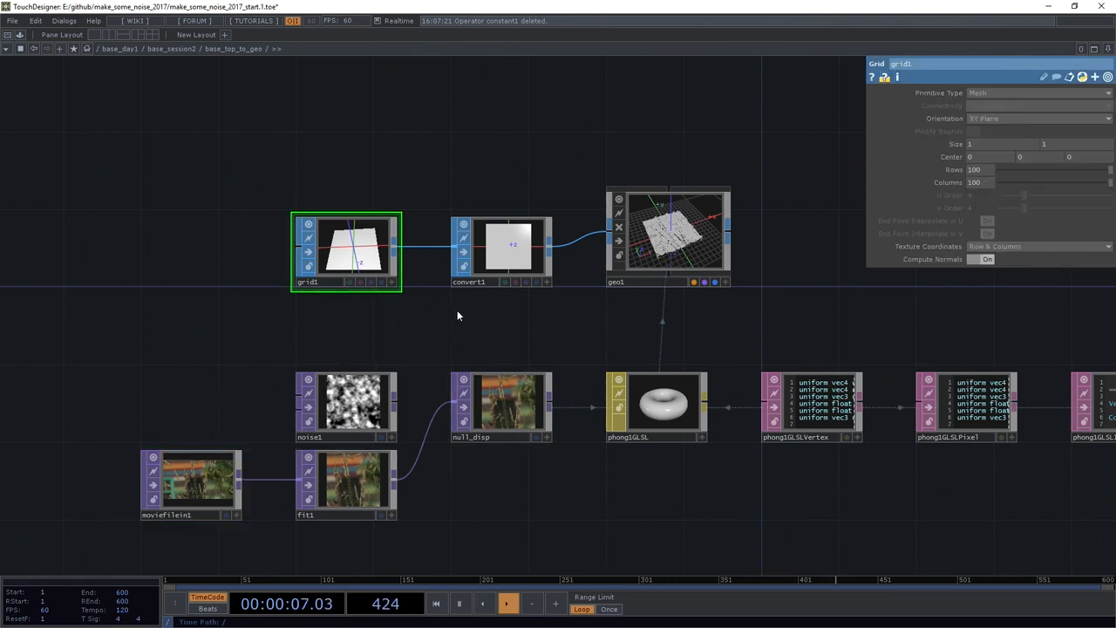
pyautogui.click(346, 485)
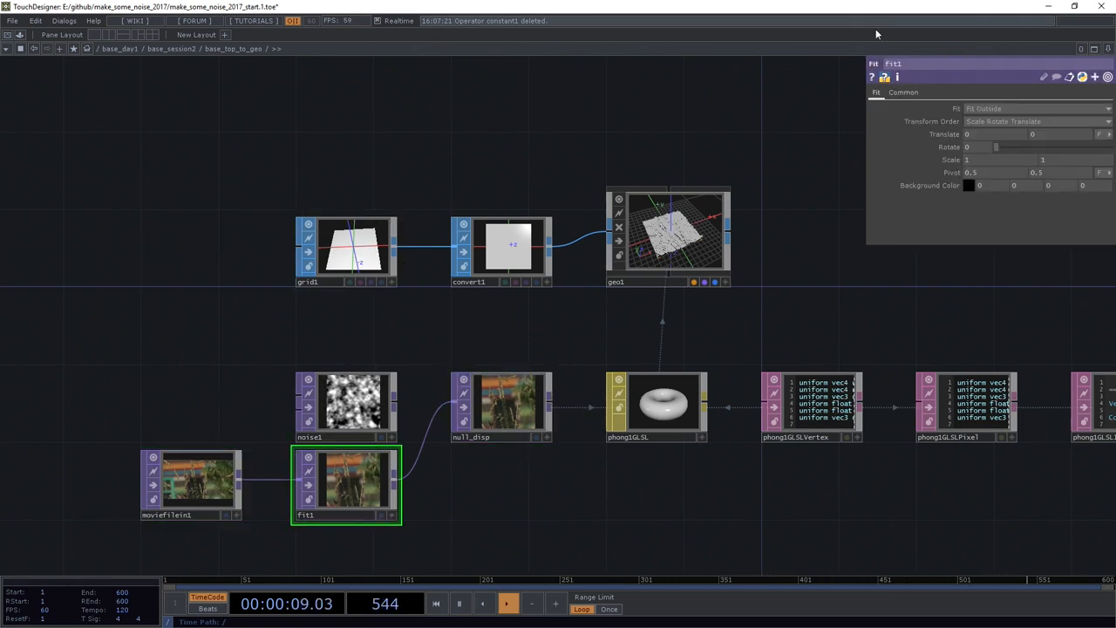
pyautogui.click(903, 93)
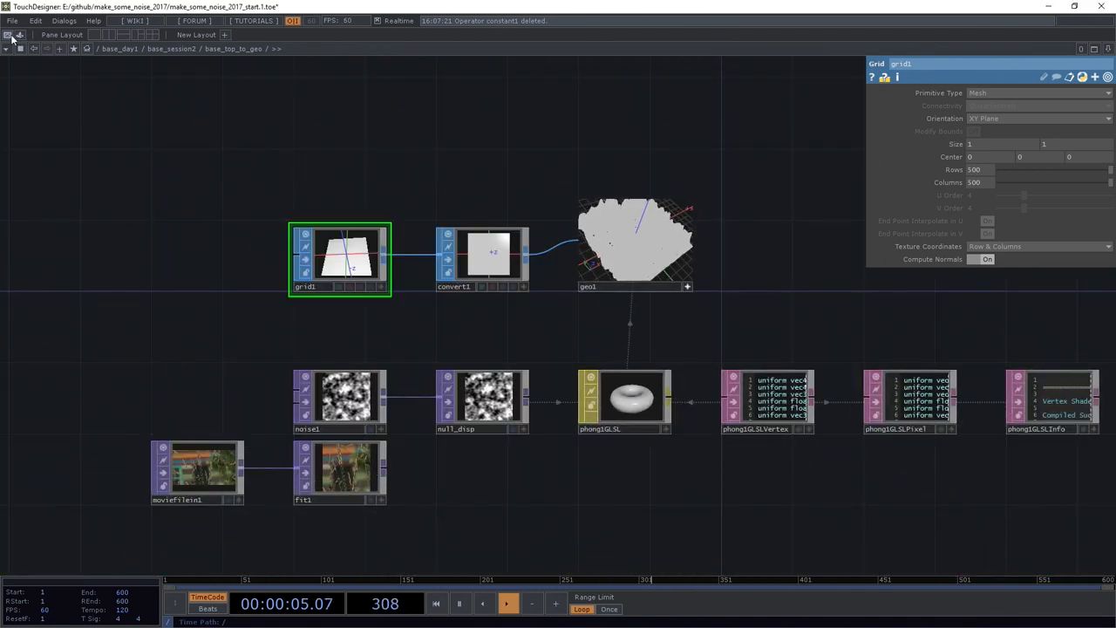
# Browse the Palette's Tools list down to Derivative > Generators.
pyautogui.click(19, 35)
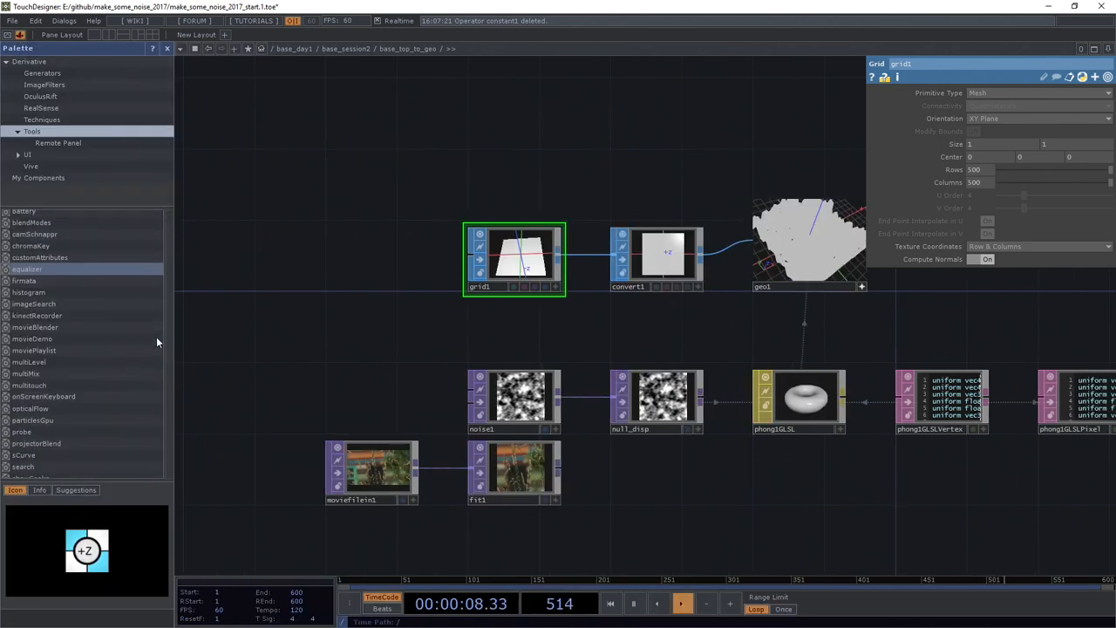
pyautogui.scroll(-3)
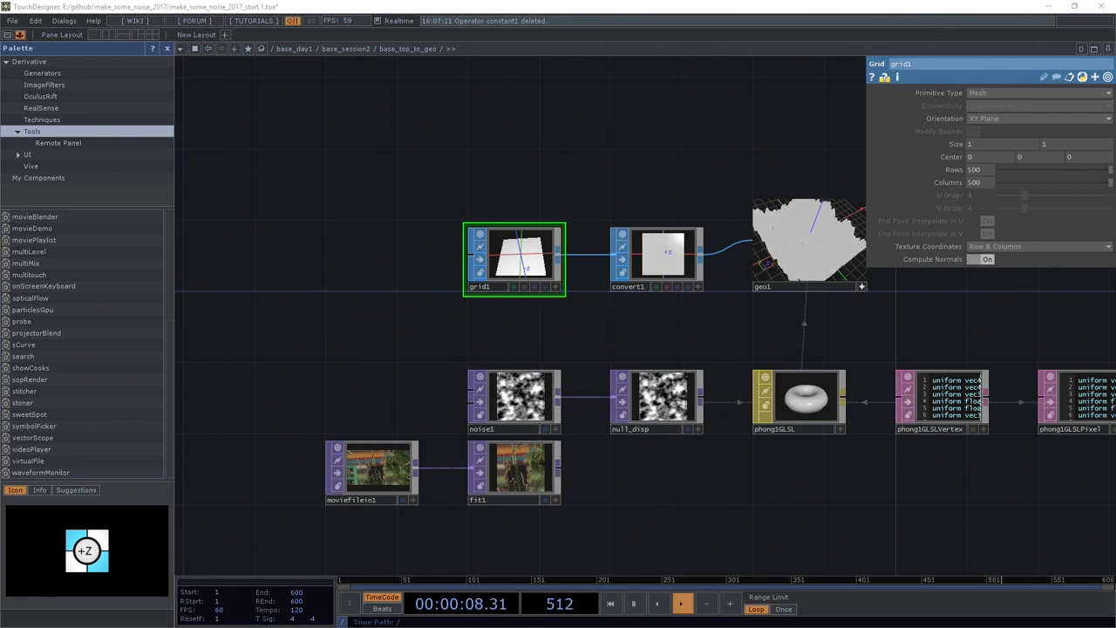
pyautogui.moveTo(68, 263)
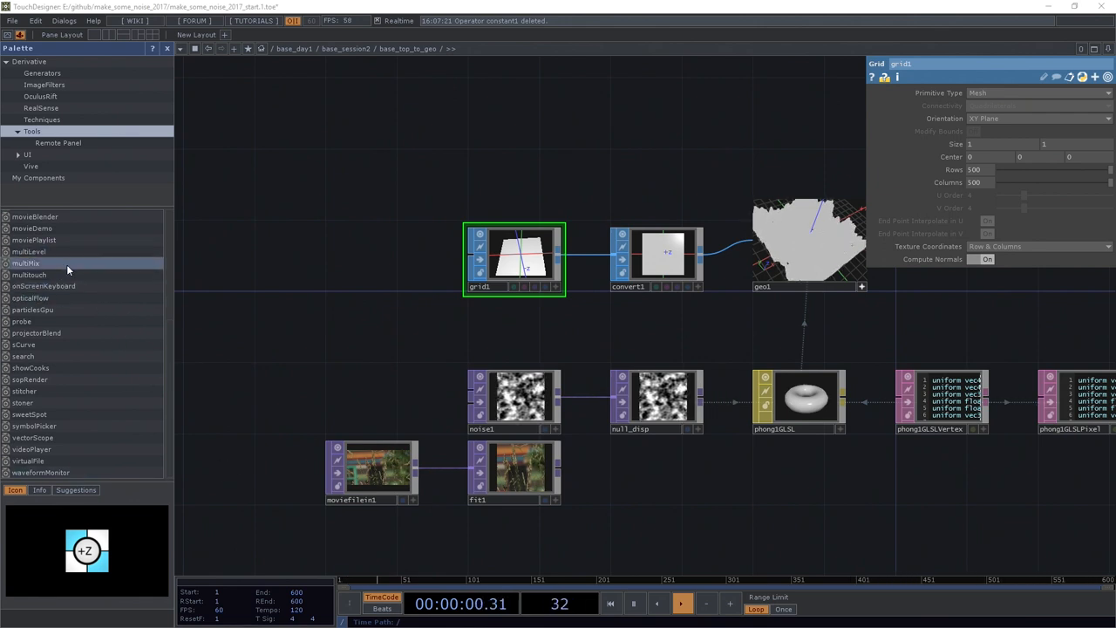
pyautogui.click(43, 83)
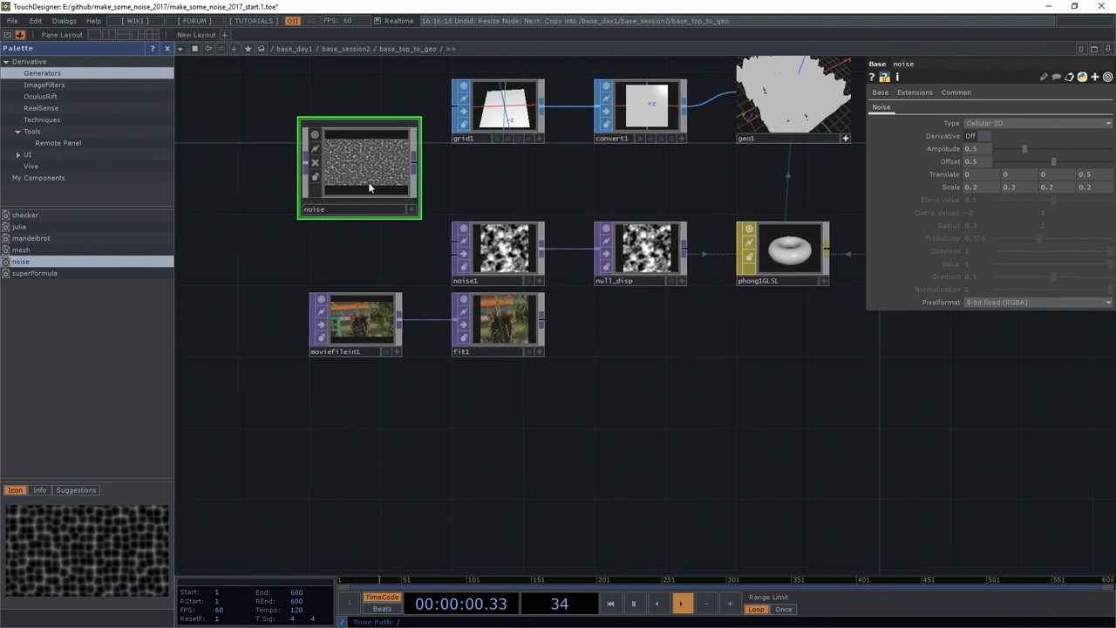
# Drop the palette noise component into the network feeding fit1 and start changing its noise type.
pyautogui.moveTo(358, 166); pyautogui.dragTo(367, 424)
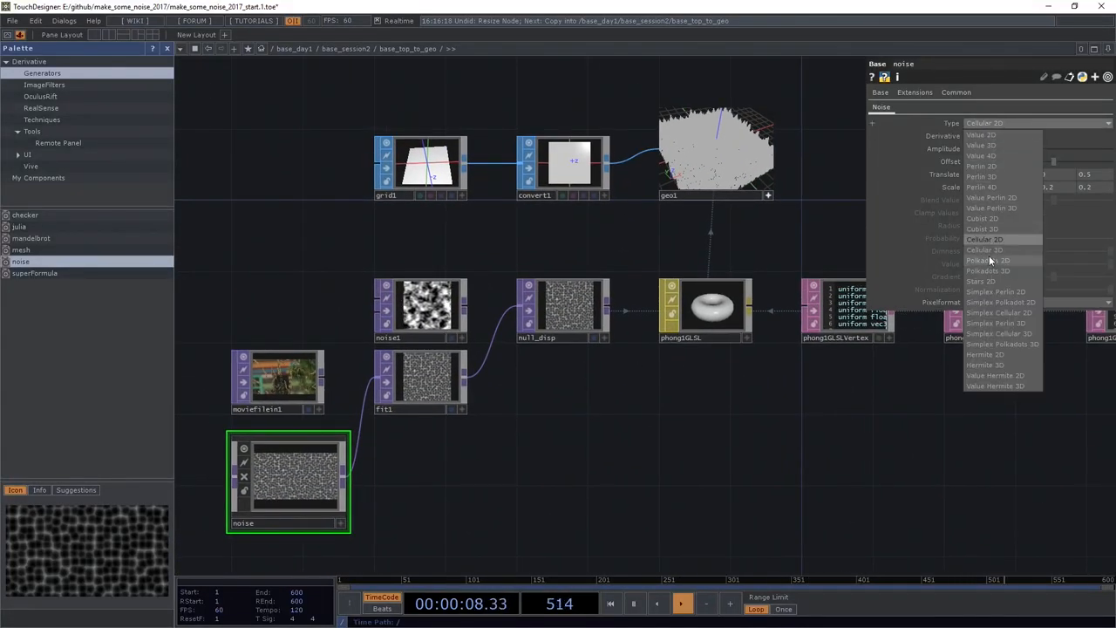
pyautogui.click(983, 250)
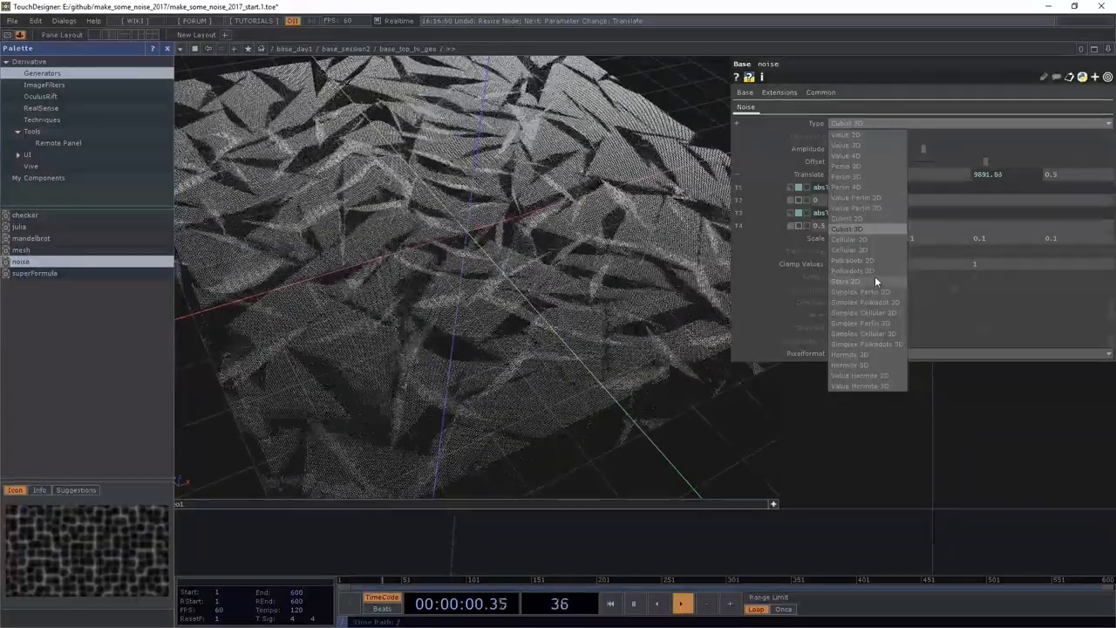
# Switch the noise component between two different noise types while watching the displaced grid.
pyautogui.click(846, 281)
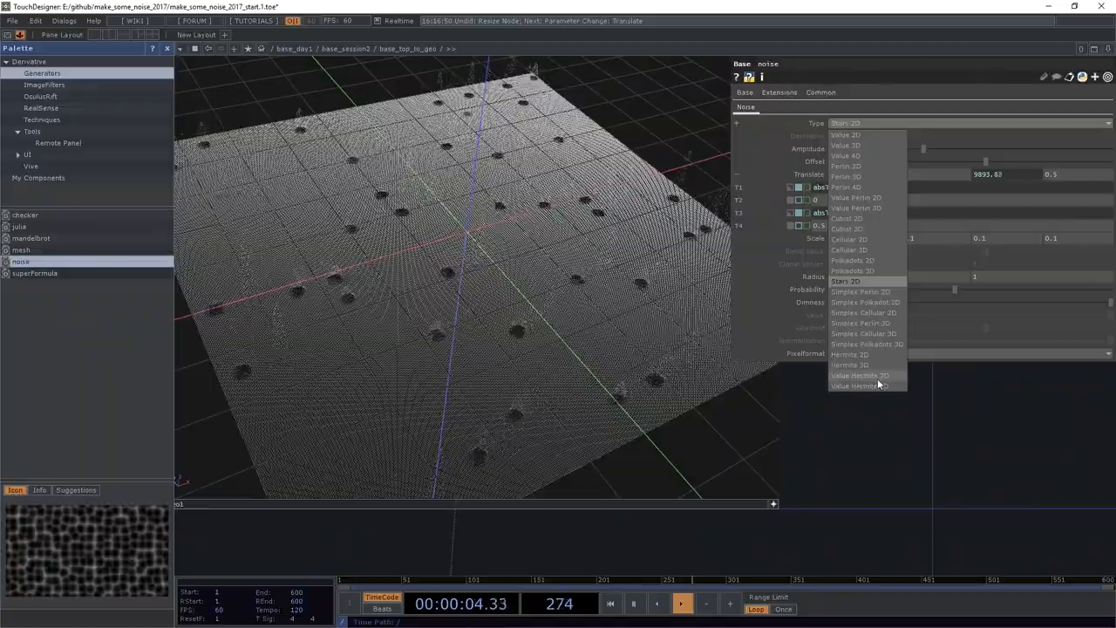
pyautogui.click(858, 377)
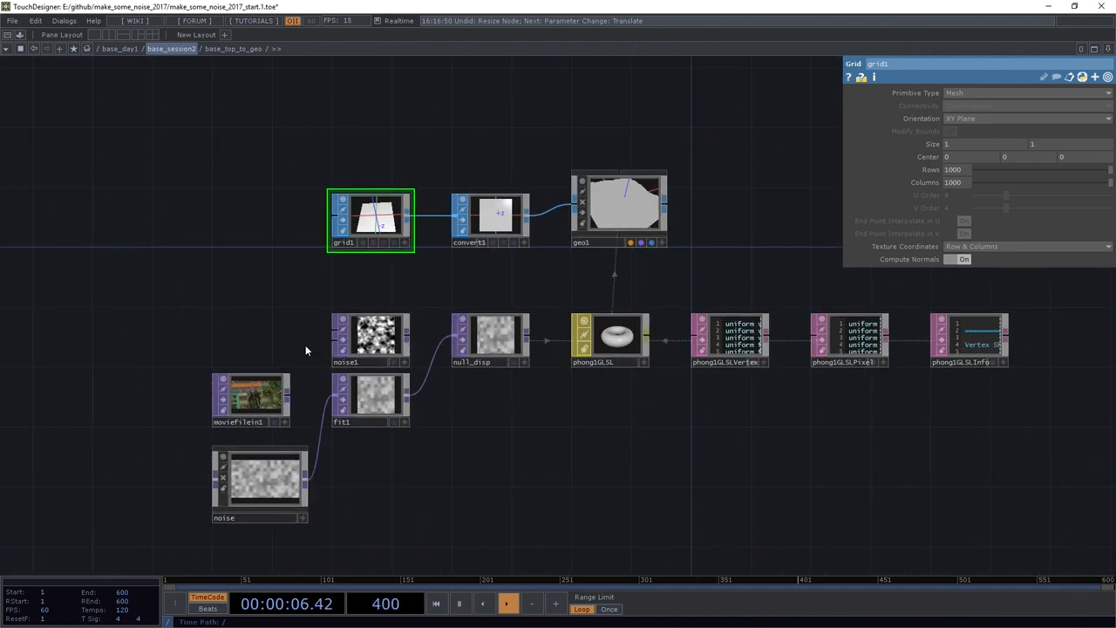
# Show the palette noise component's Value Hermite 3D settings with time-driven translate expressions.
pyautogui.click(258, 485)
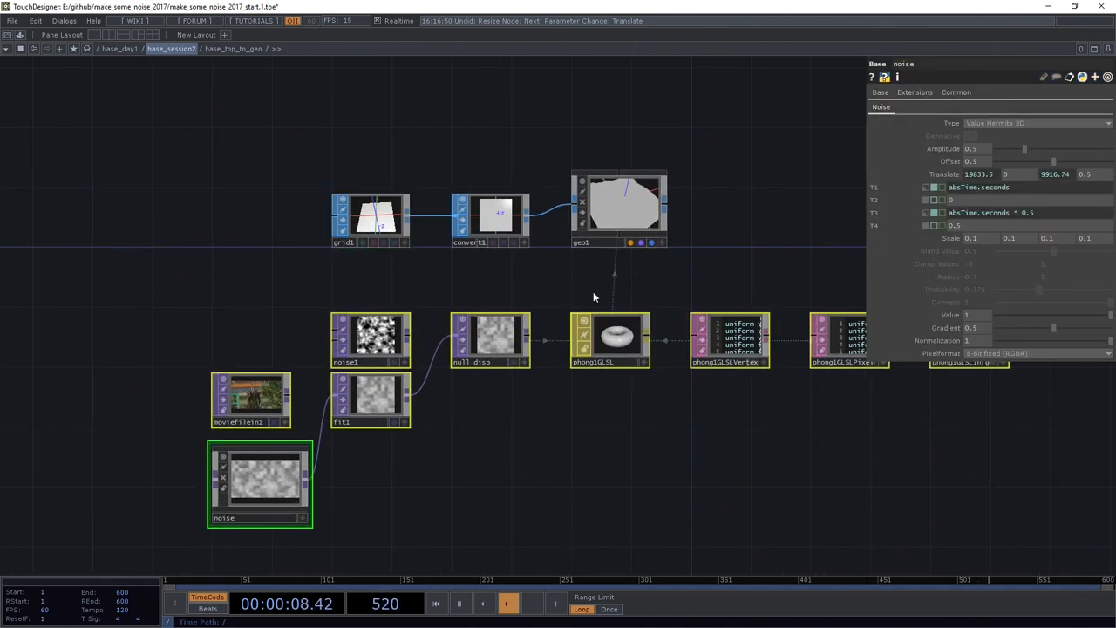